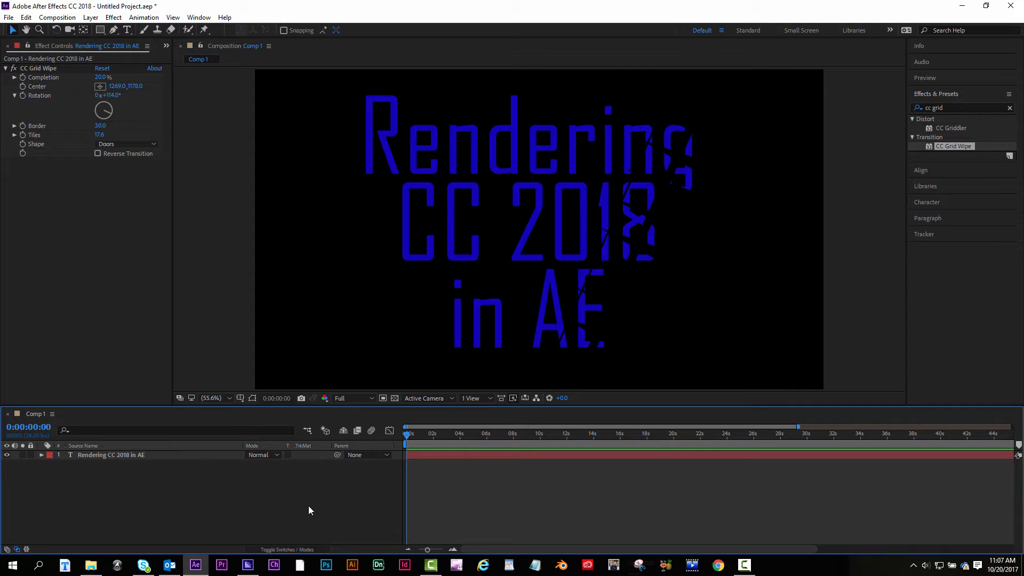
mouse_move(299, 506)
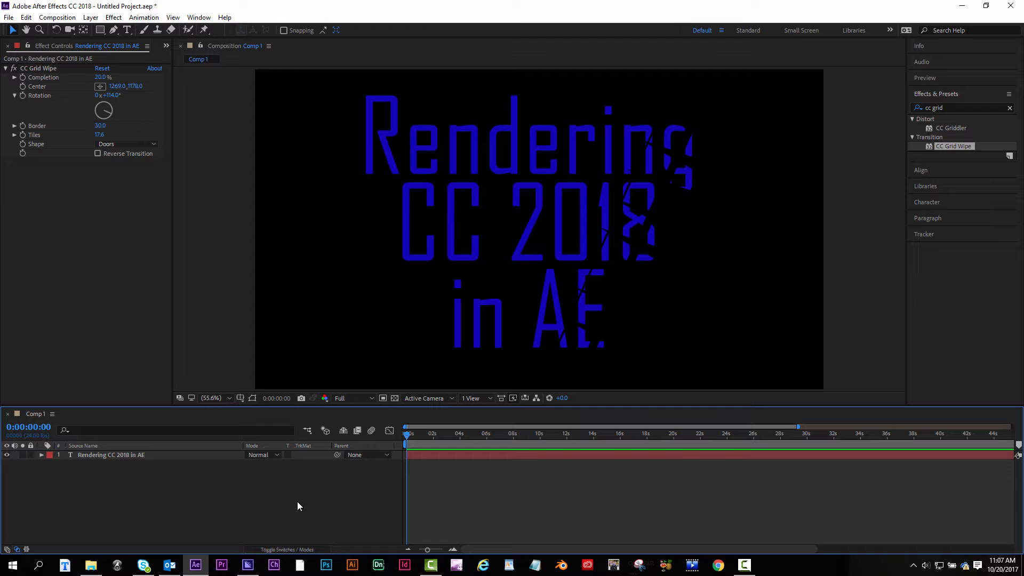
mouse_move(247, 564)
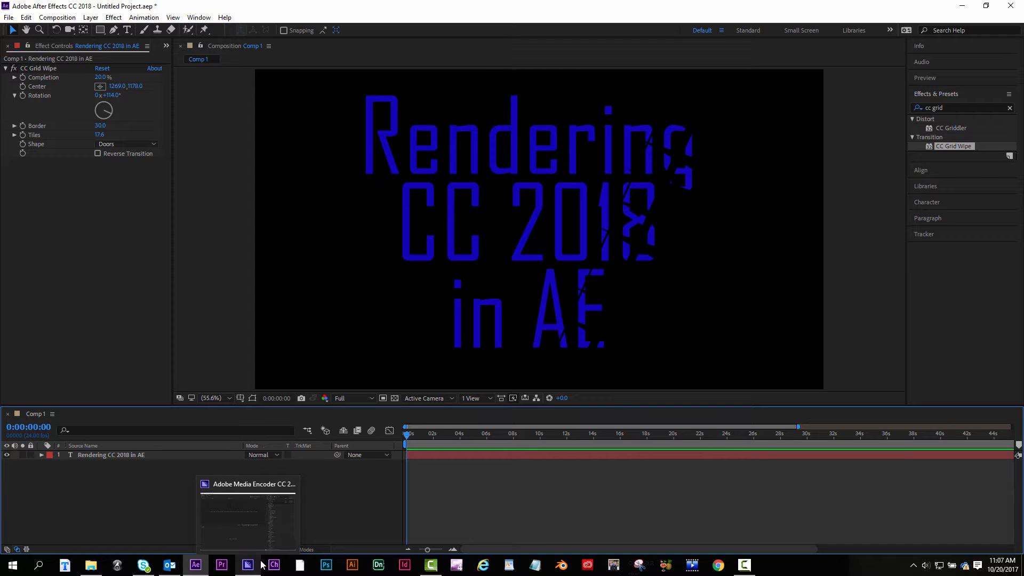
mouse_move(349, 507)
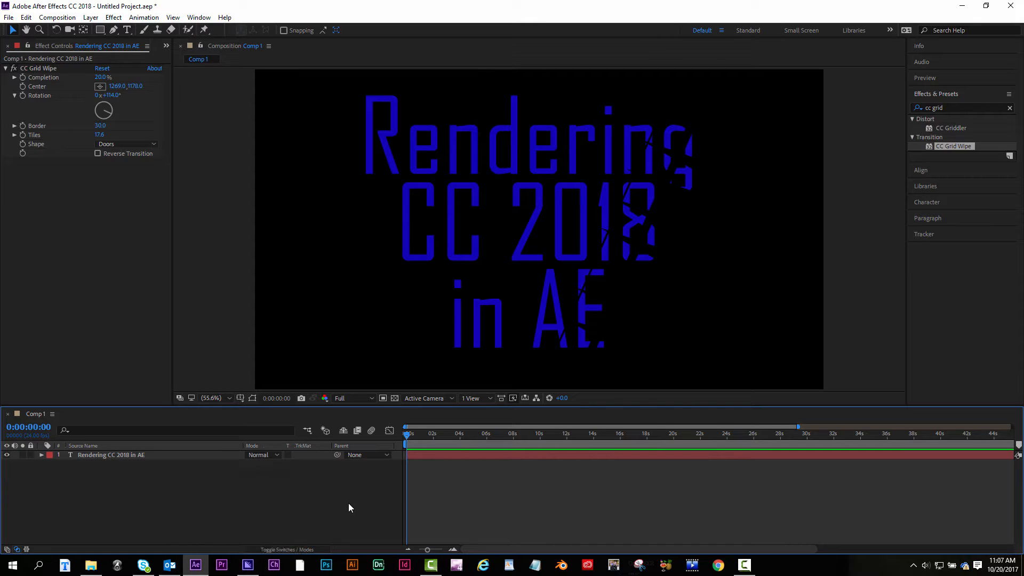
mouse_move(343, 507)
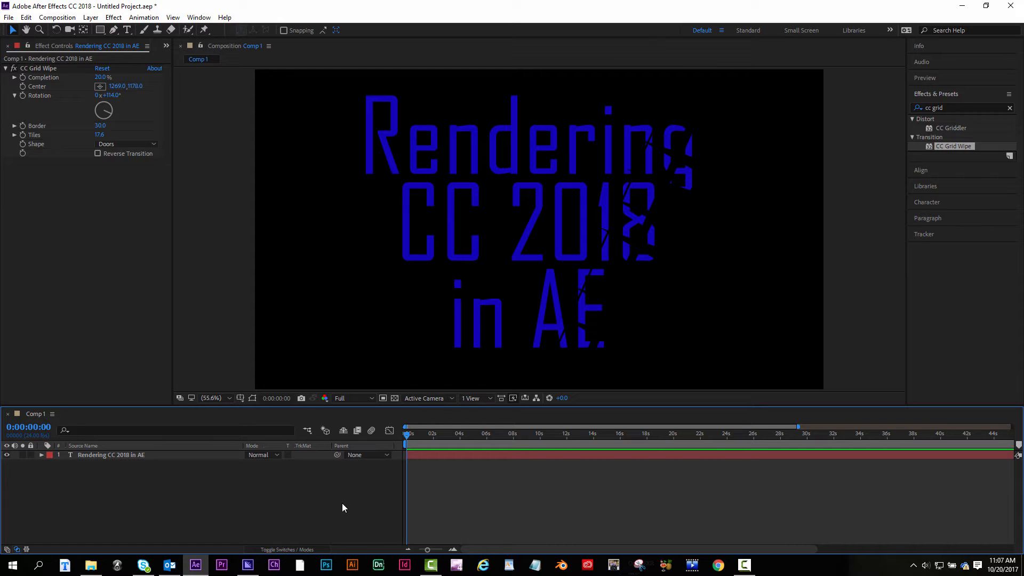
Add Comp 1 to the After Effects render queue from the Composition menu.
left_click(57, 17)
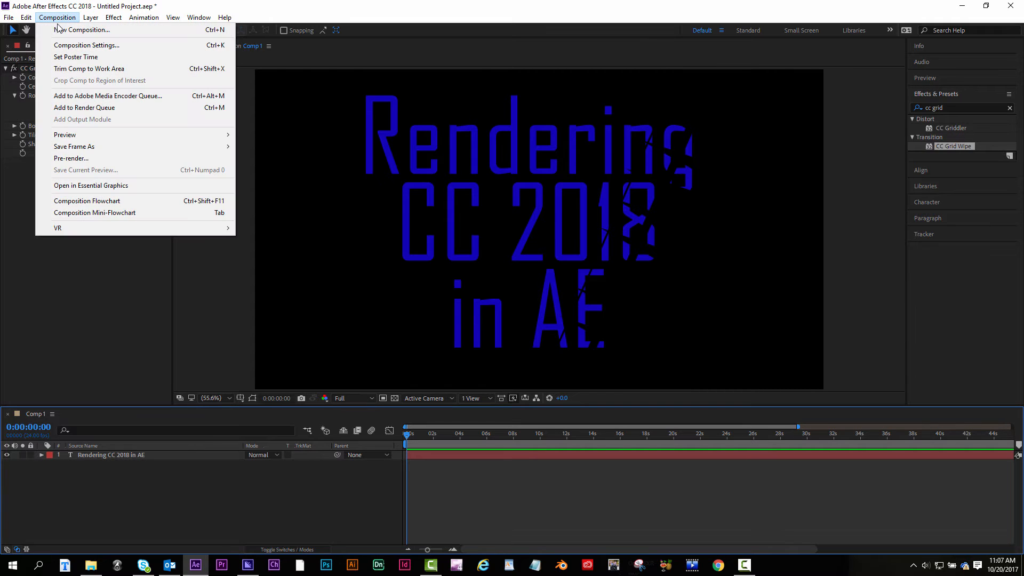
mouse_move(75, 57)
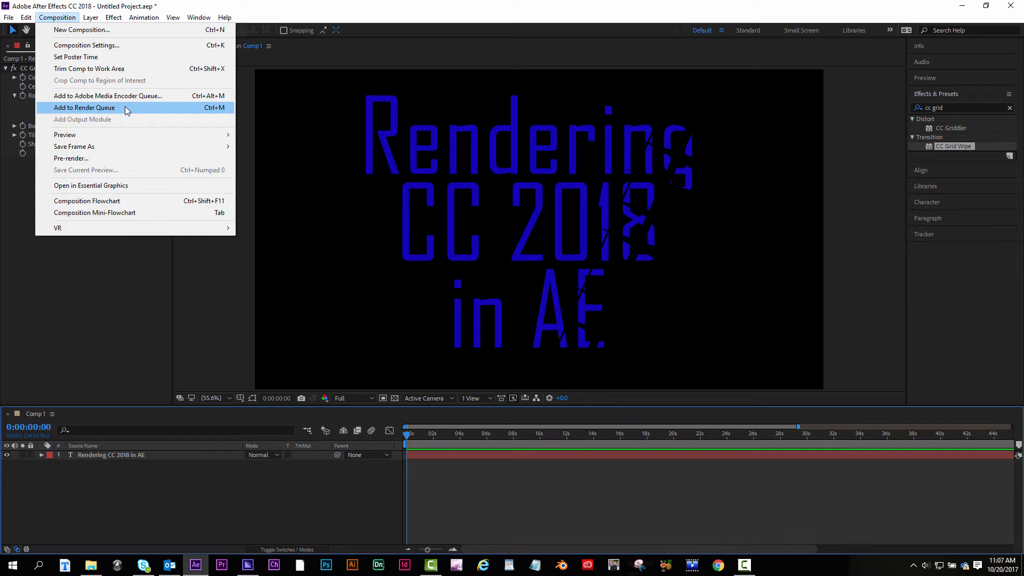
left_click(84, 107)
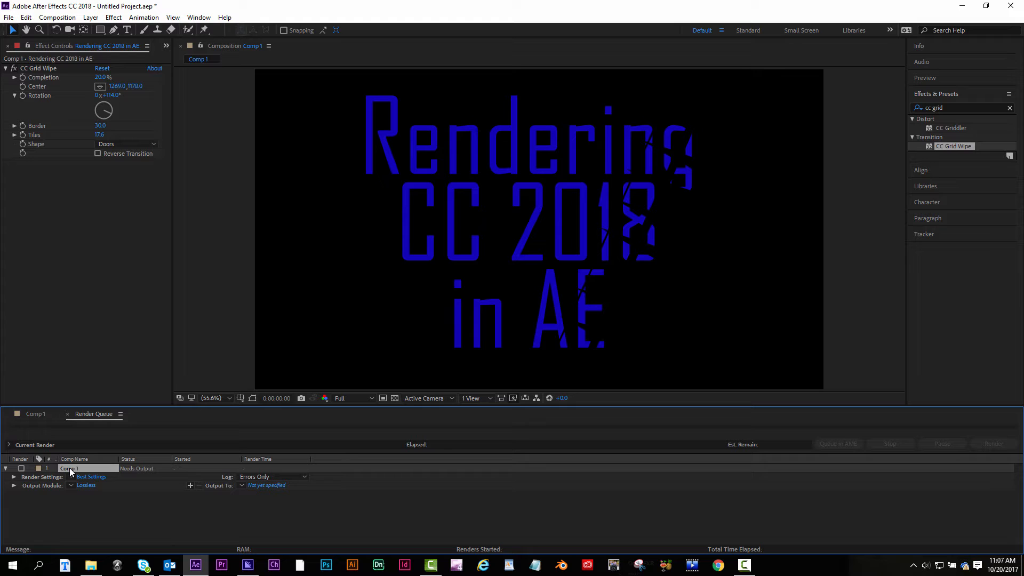
Close the Render Queue panel and move the current time back near the timeline start.
left_click(35, 413)
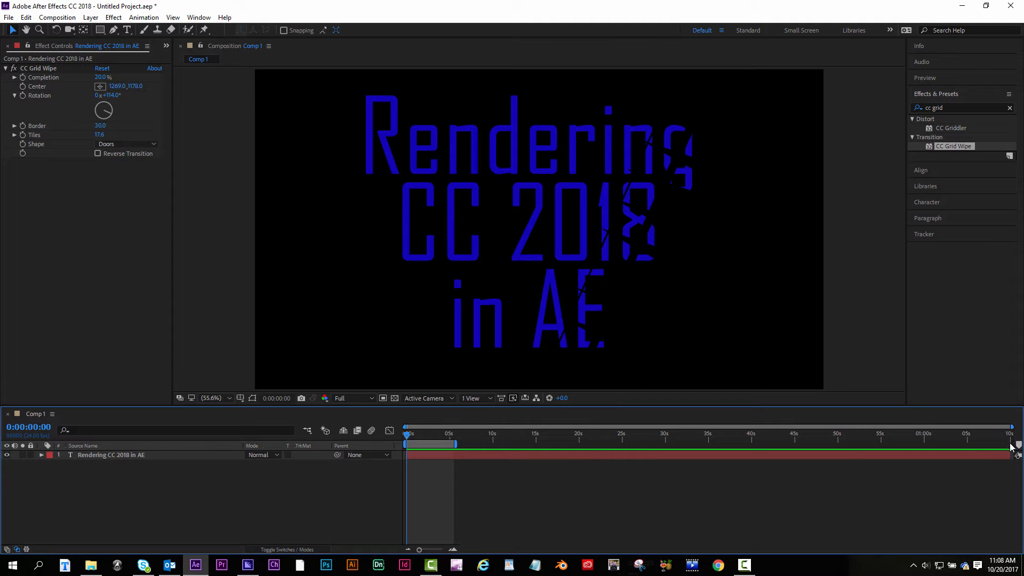
mouse_move(649, 446)
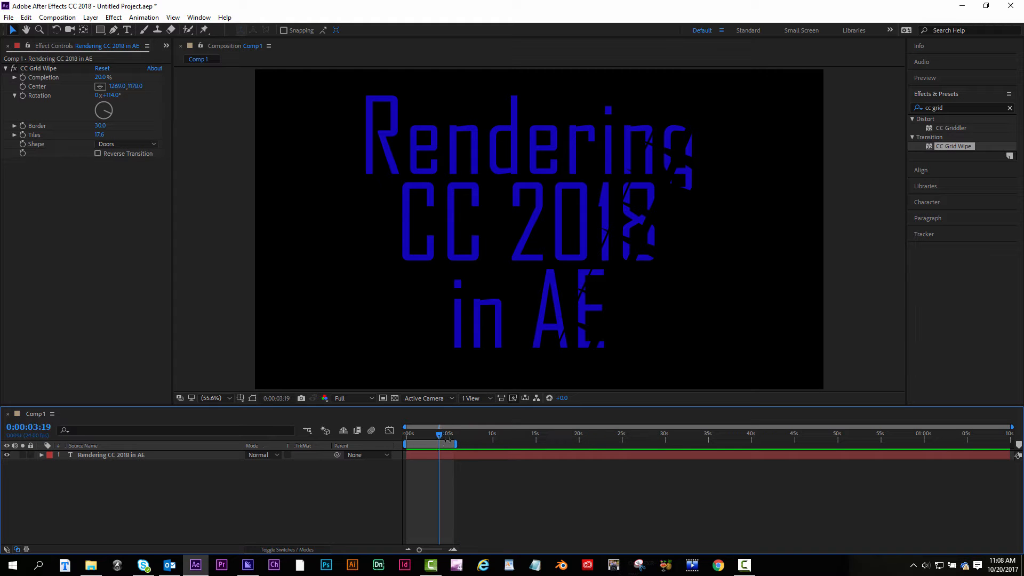
mouse_move(438, 436)
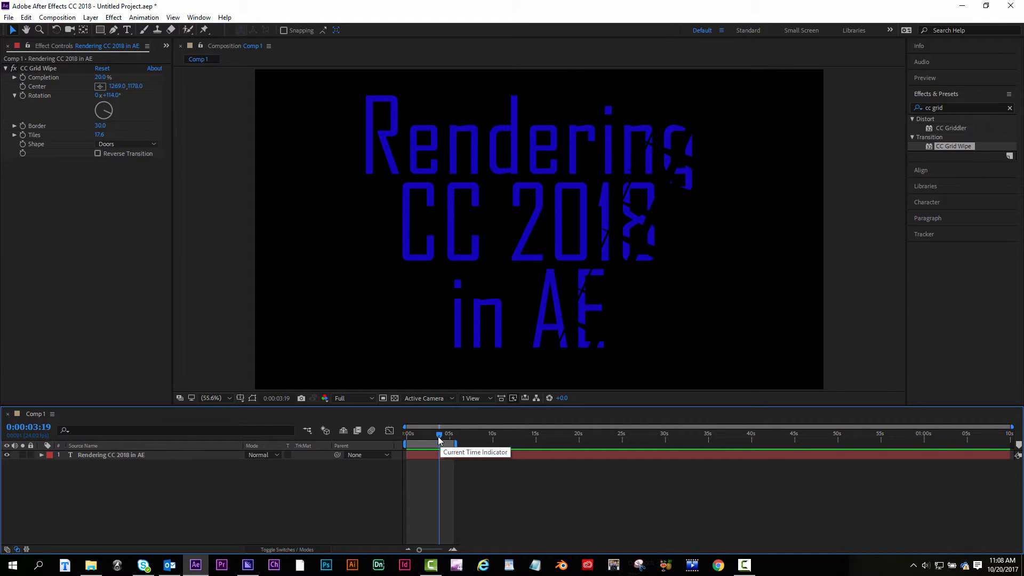
left_click(57, 17)
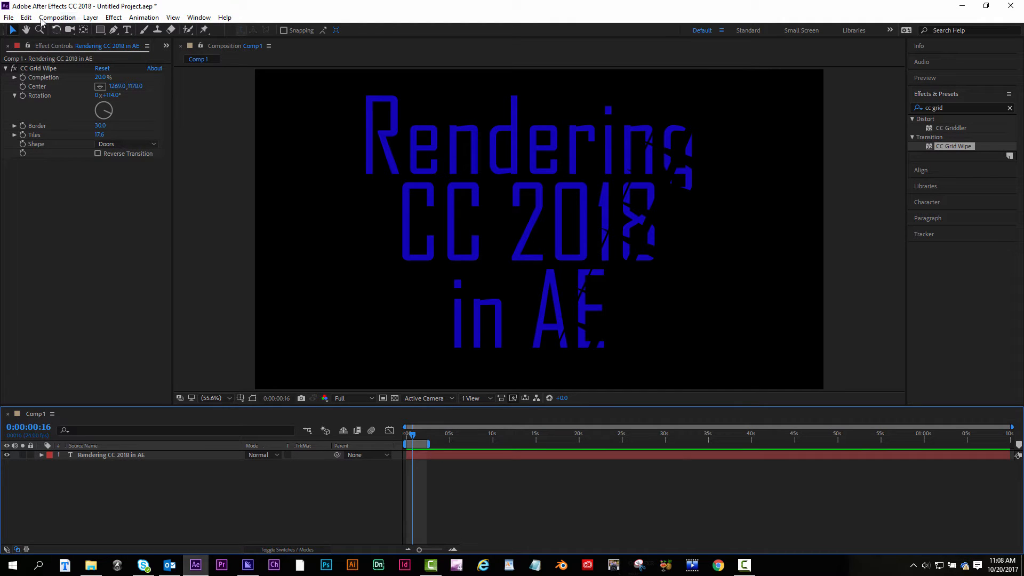
Queue Comp 1 again with QuickTime output format and the H.264 video codec.
left_click(57, 17)
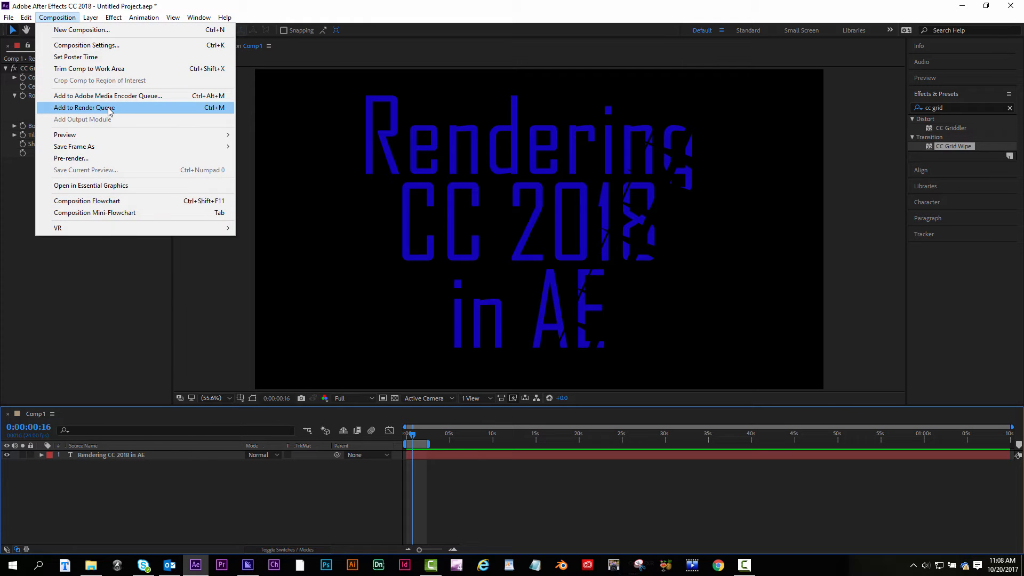
left_click(83, 107)
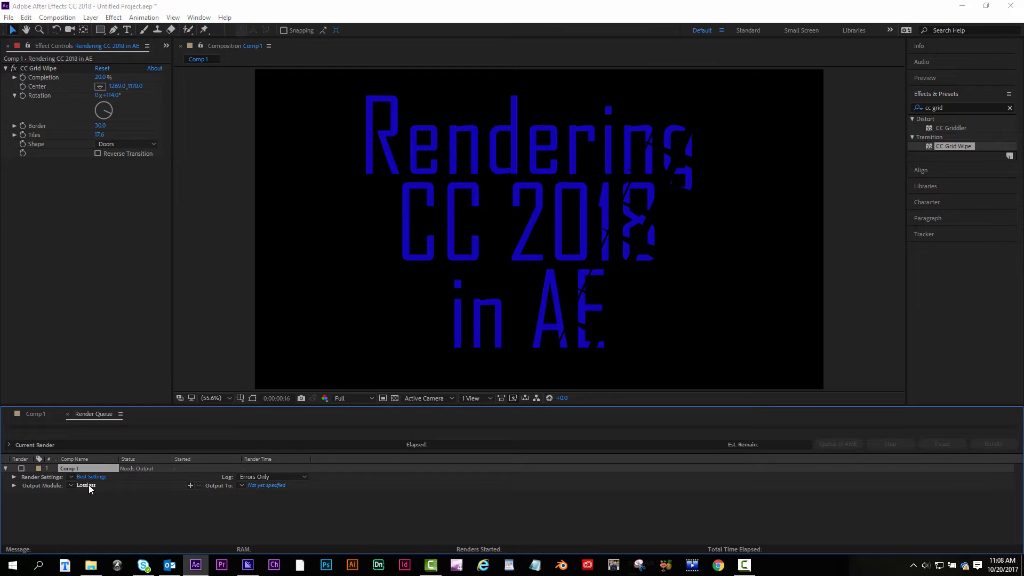
left_click(85, 485)
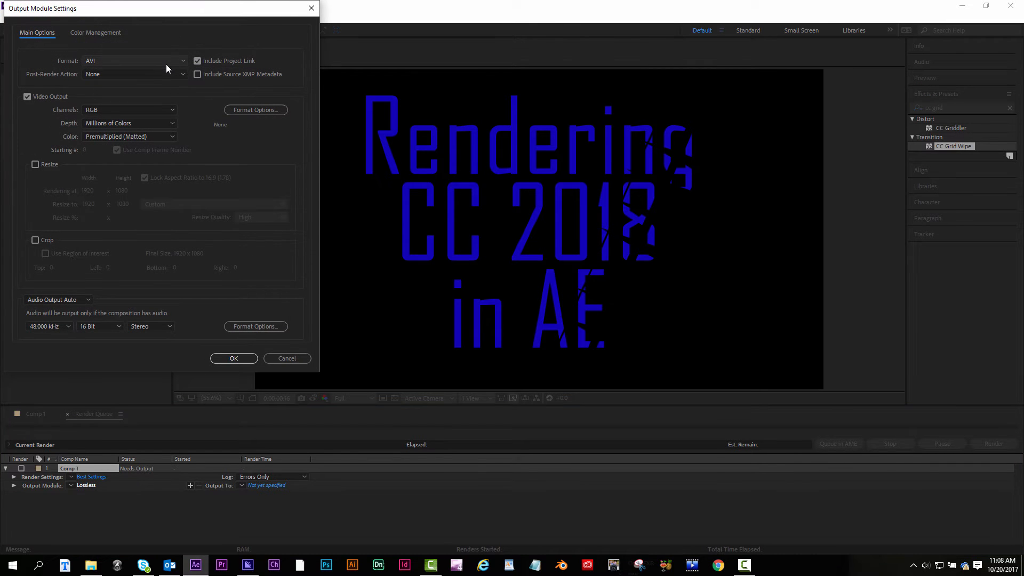
left_click(131, 60)
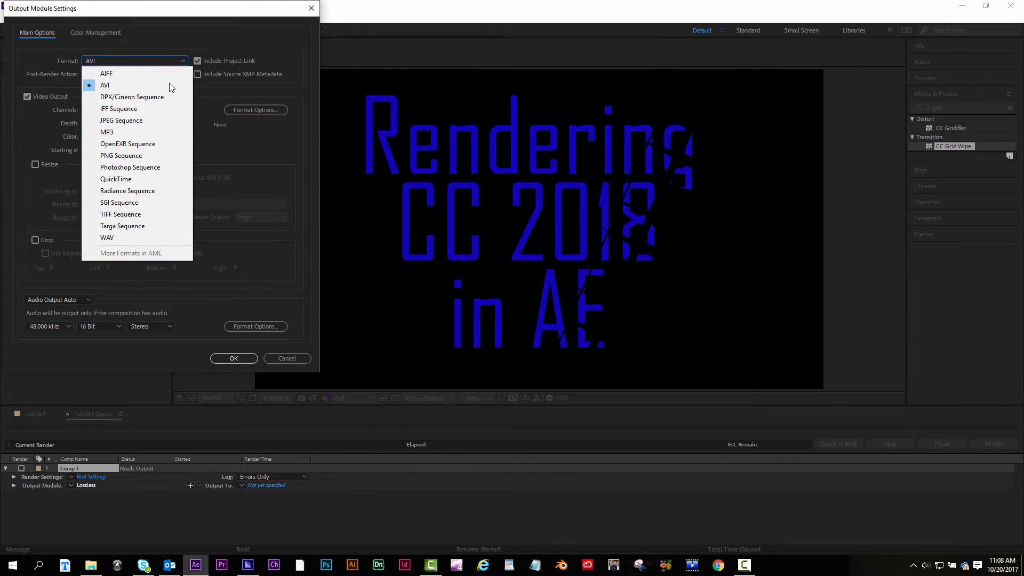
left_click(115, 180)
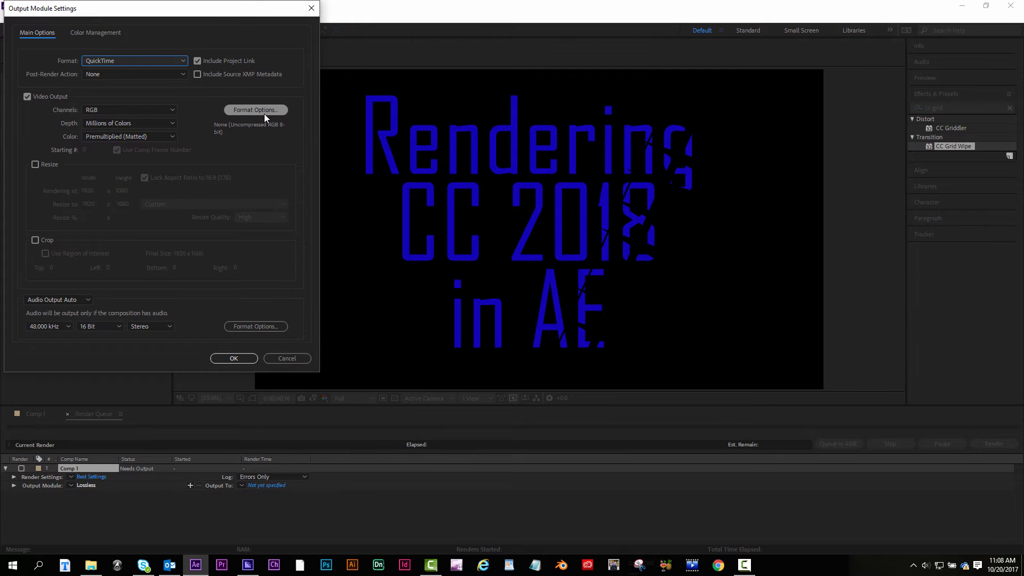
left_click(255, 110)
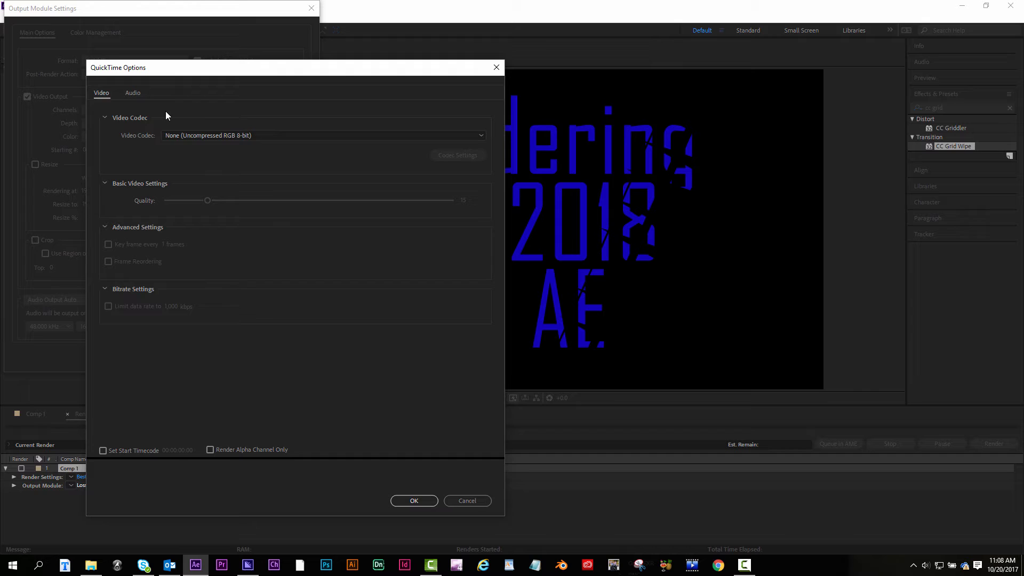
left_click(322, 134)
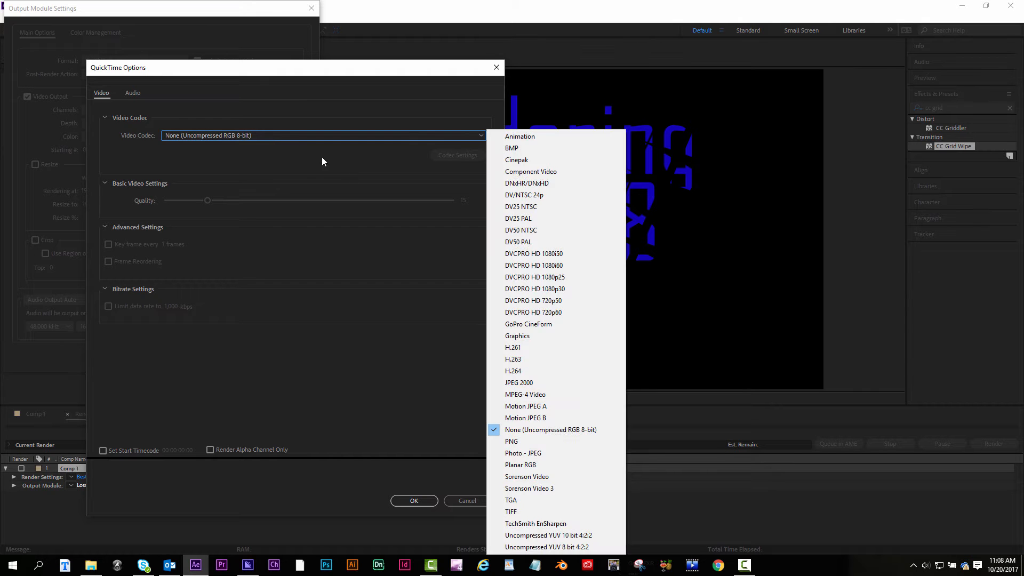
left_click(512, 371)
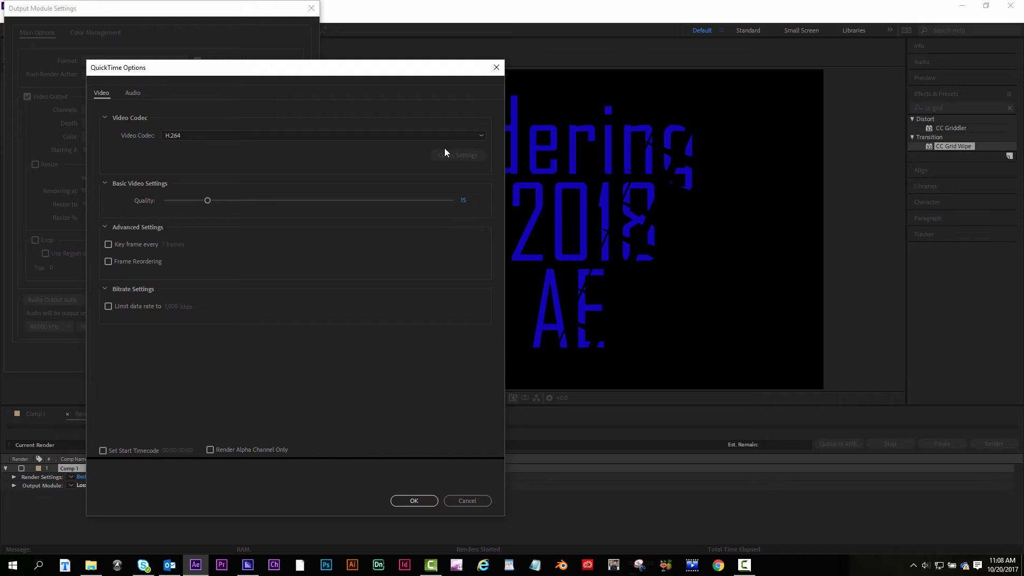
left_click(323, 135)
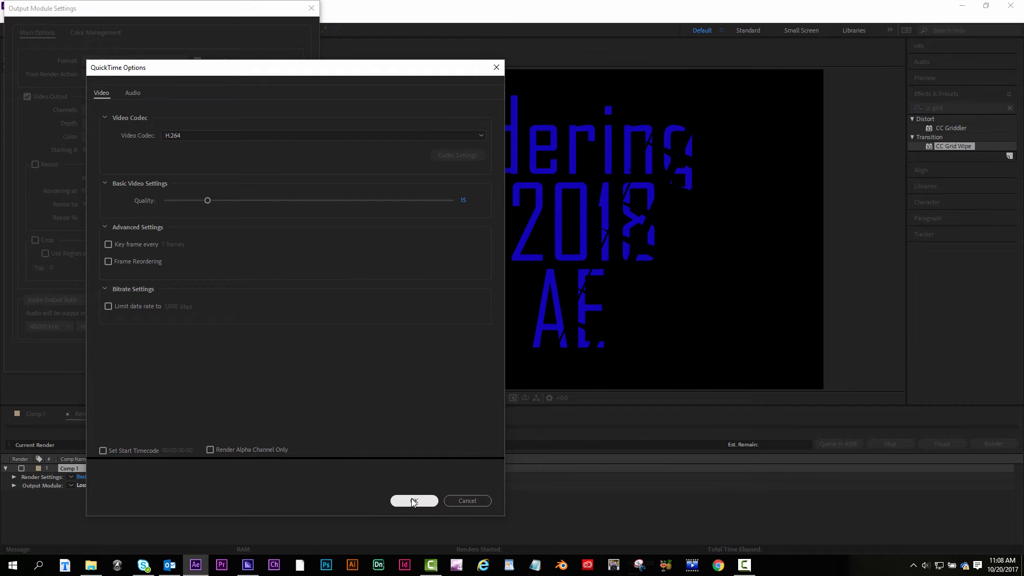
left_click(413, 501)
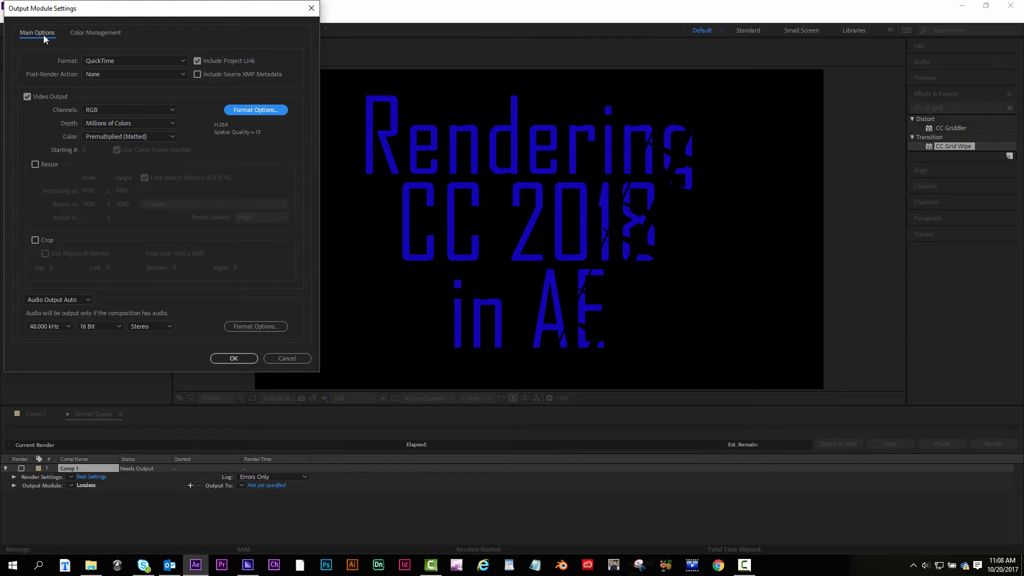
Keep RGB output channels and confirm the QuickTime output module settings.
left_click(129, 108)
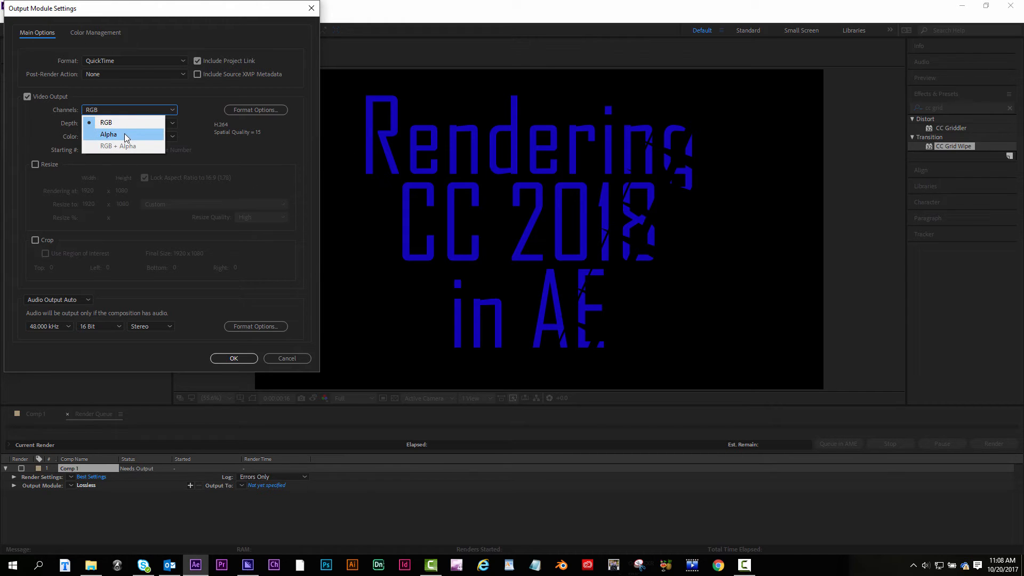
mouse_move(144, 148)
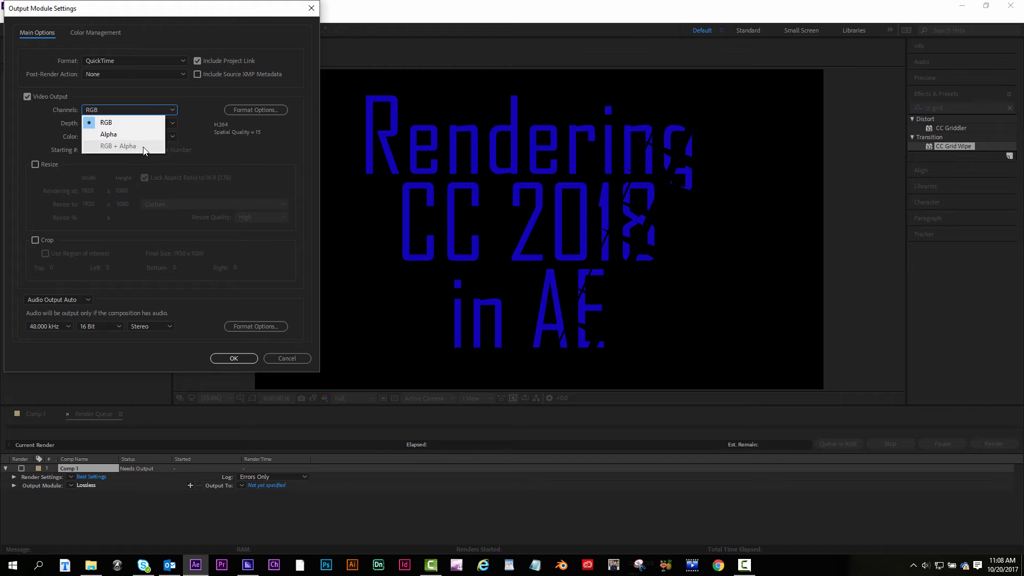
mouse_move(138, 152)
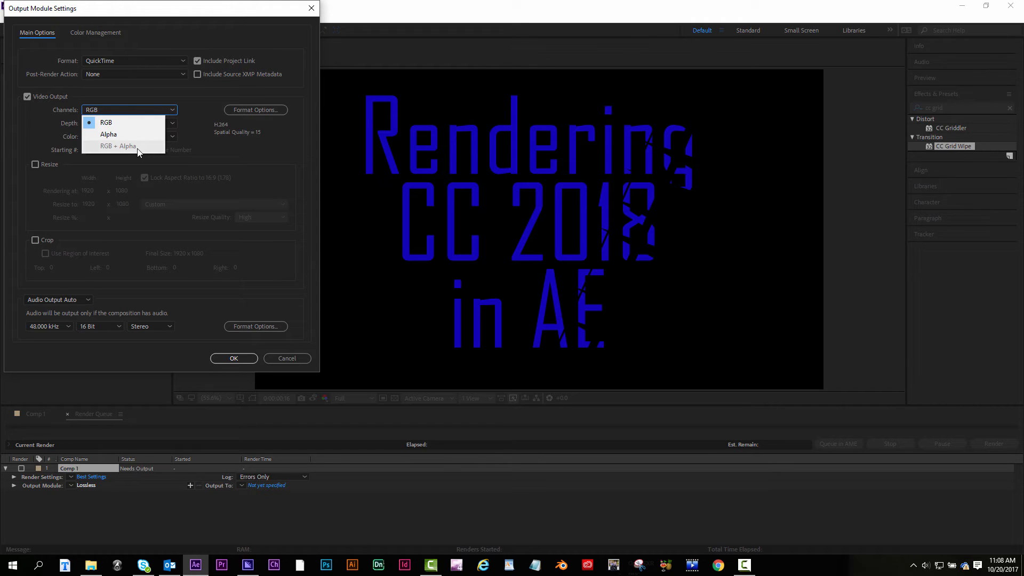
left_click(106, 122)
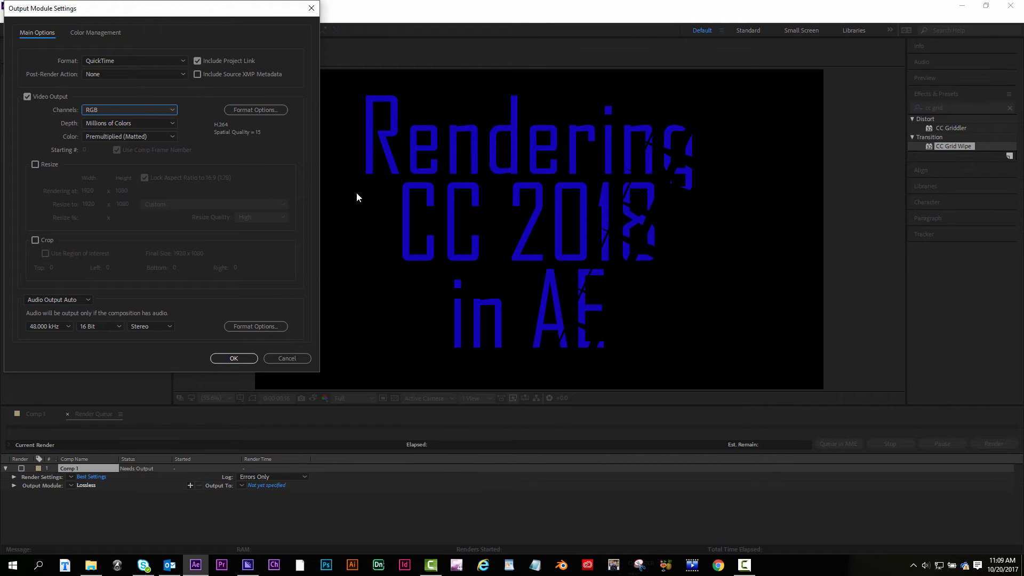
mouse_move(99, 55)
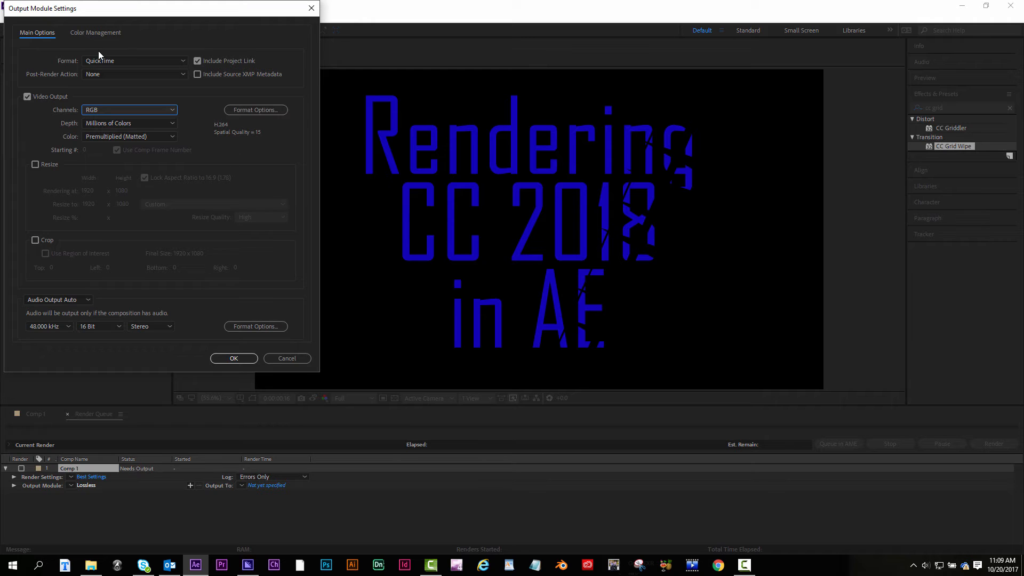
mouse_move(207, 128)
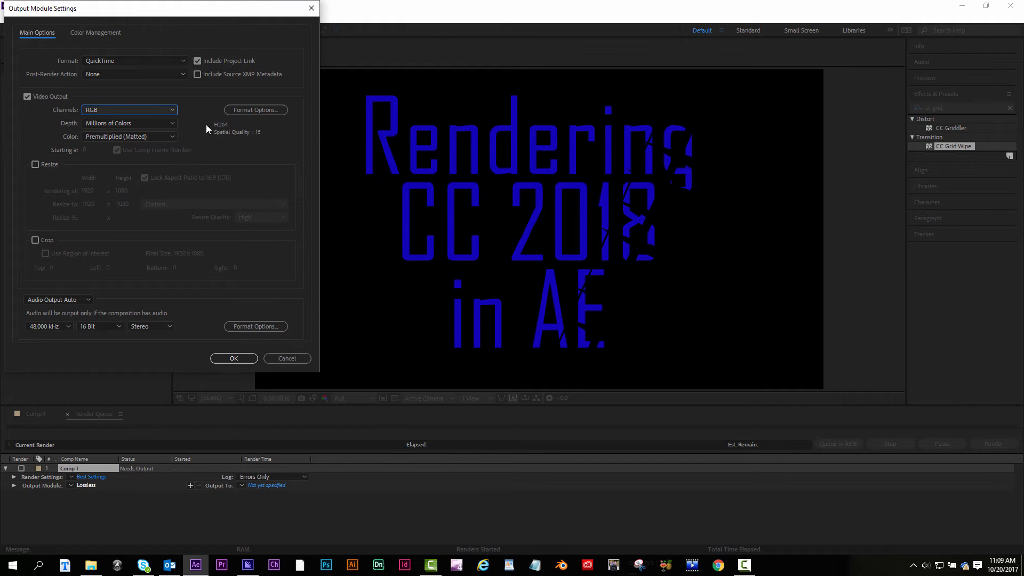
mouse_move(219, 372)
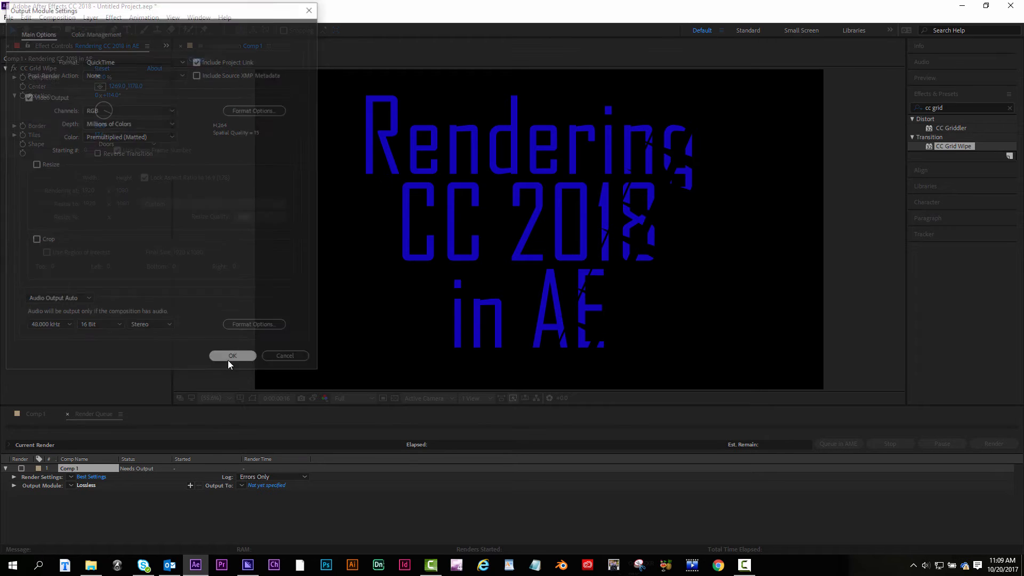
left_click(233, 355)
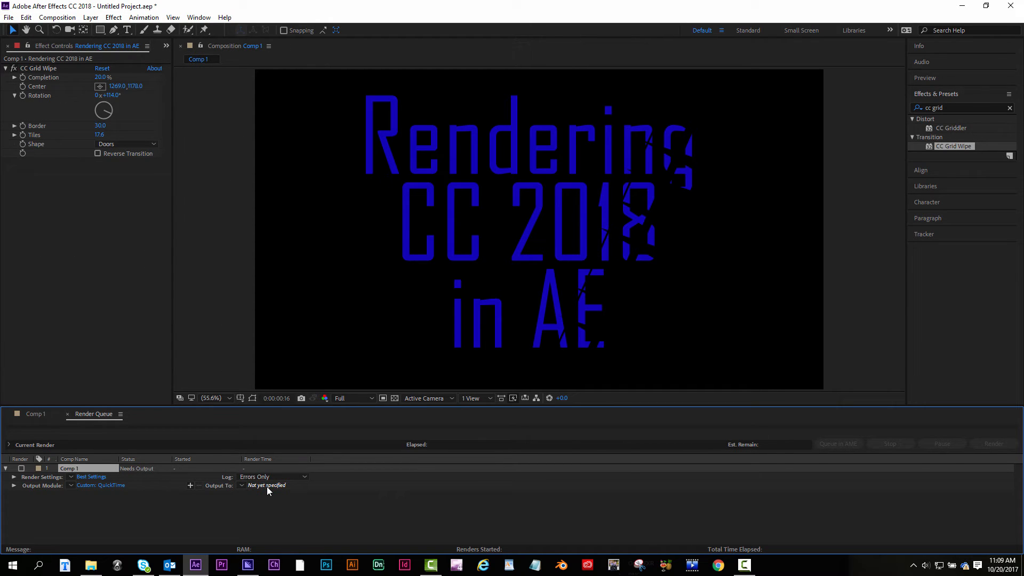
Save the render output as Render_Queue.mov on the Desktop.
left_click(264, 485)
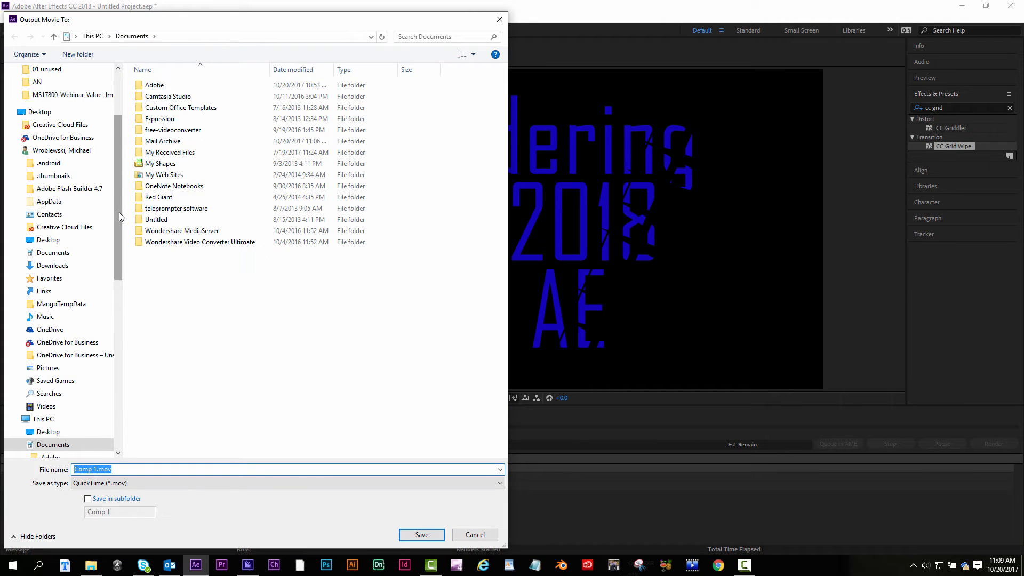
type("Render_Queue")
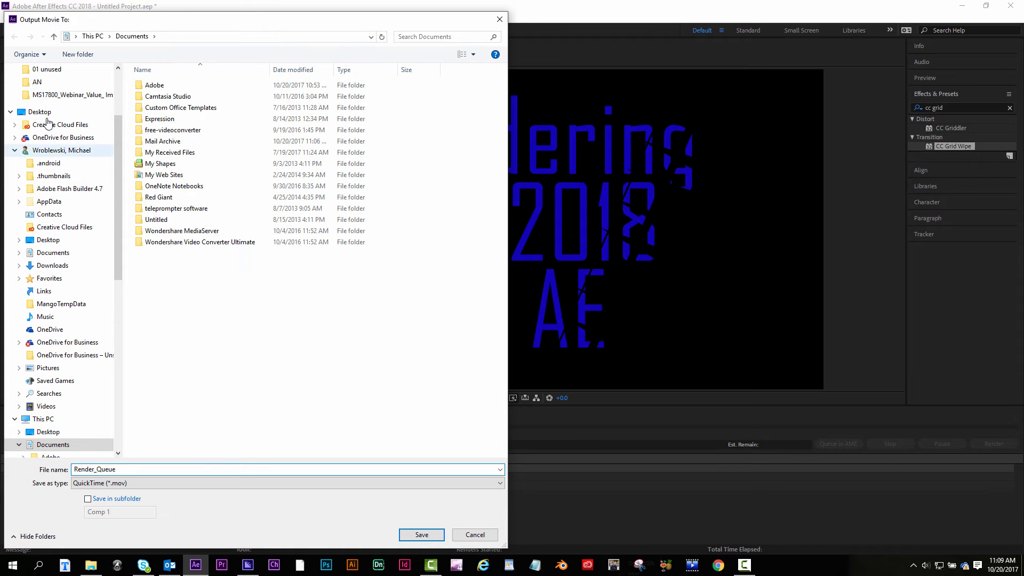
left_click(39, 112)
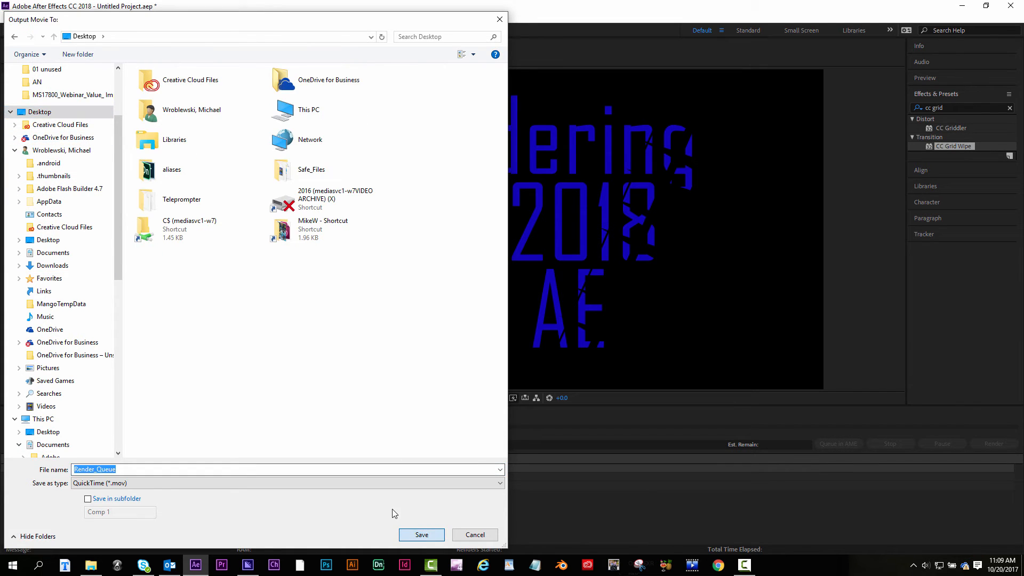
left_click(421, 534)
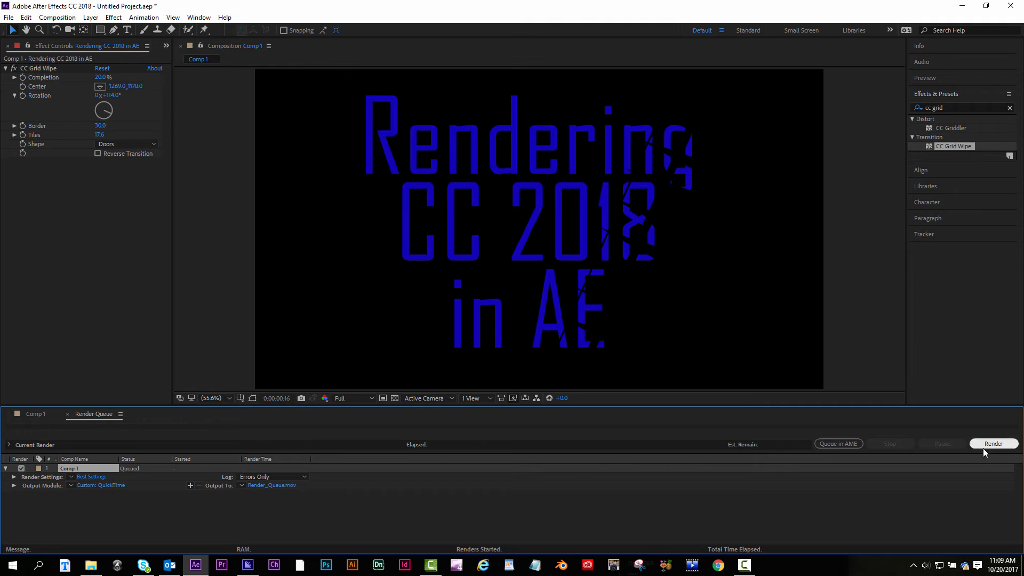
Render Comp 1 until Done (15 seconds), then close the Render Queue panel.
left_click(992, 443)
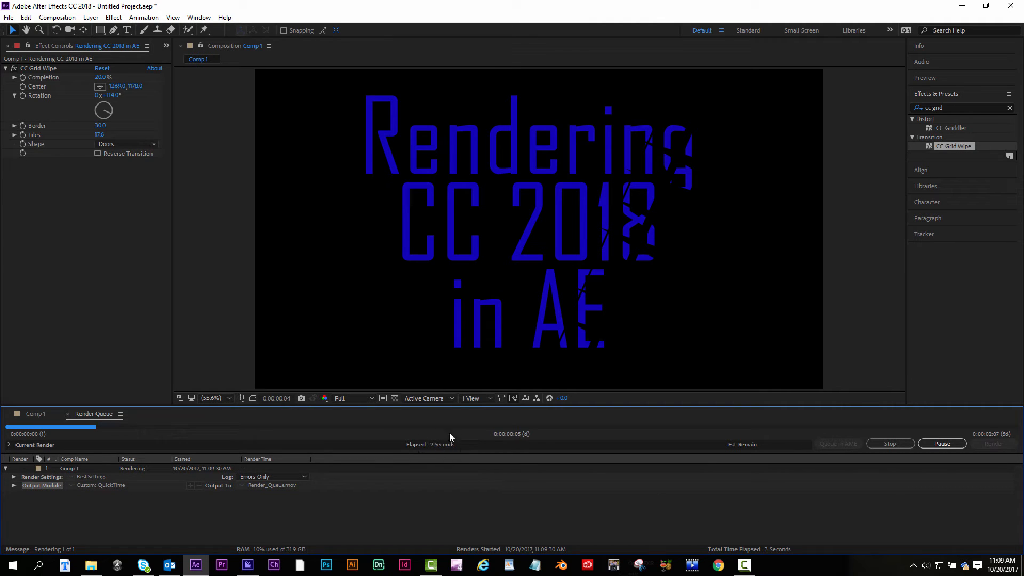
mouse_move(770, 447)
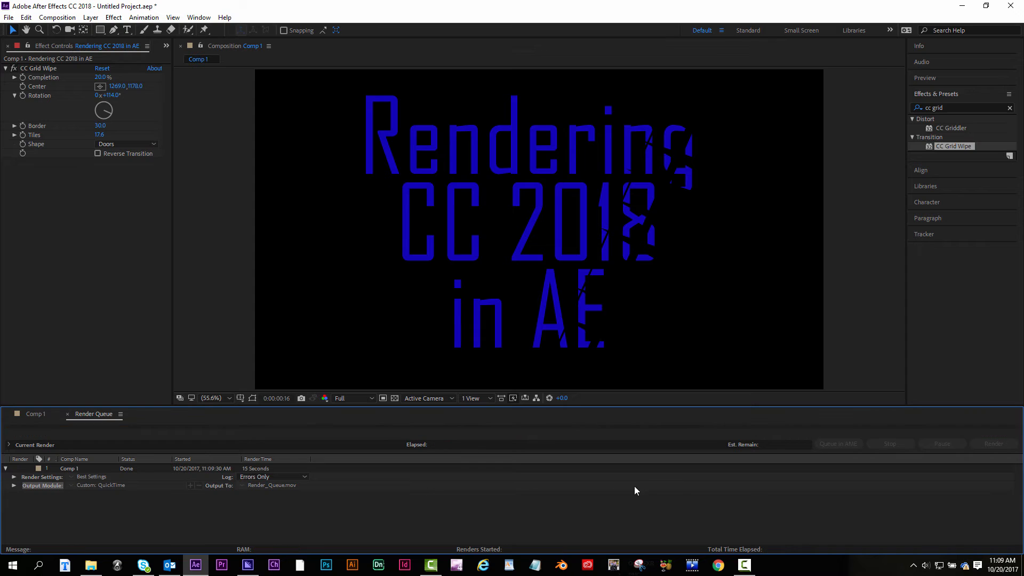
left_click(69, 468)
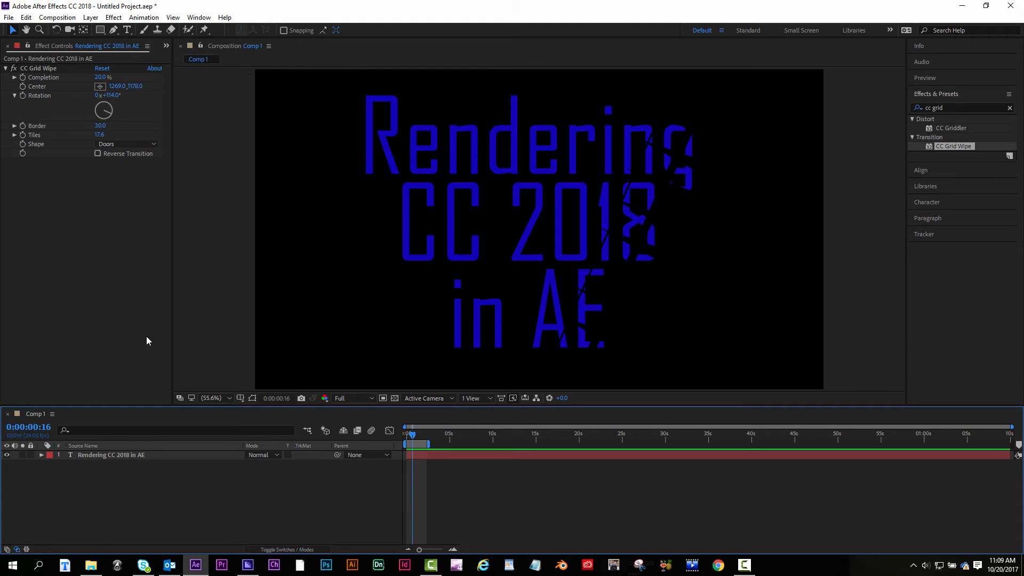
Dismiss the Composition menu and switch to Adobe Media Encoder from the taskbar.
left_click(57, 17)
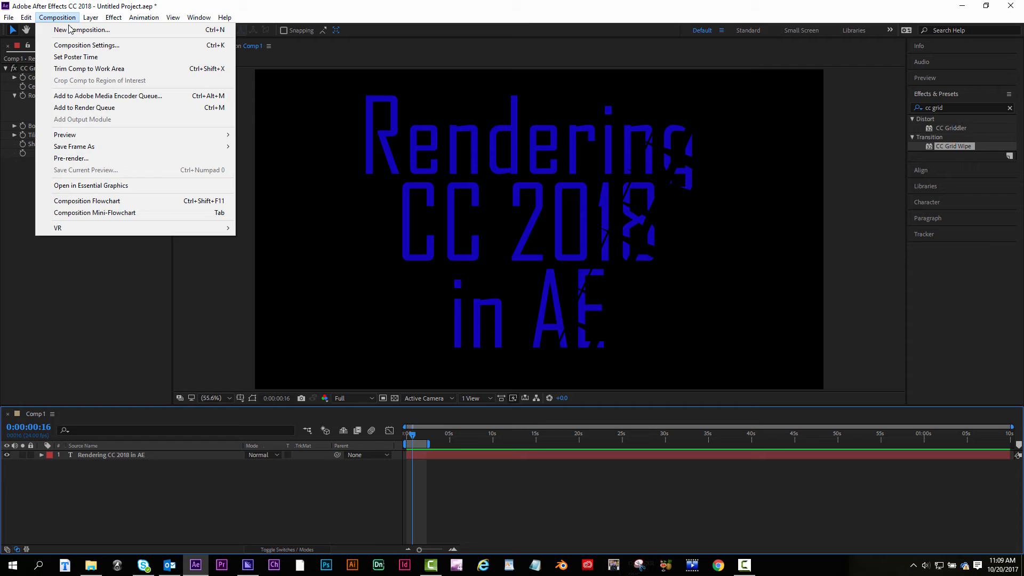
mouse_move(108, 96)
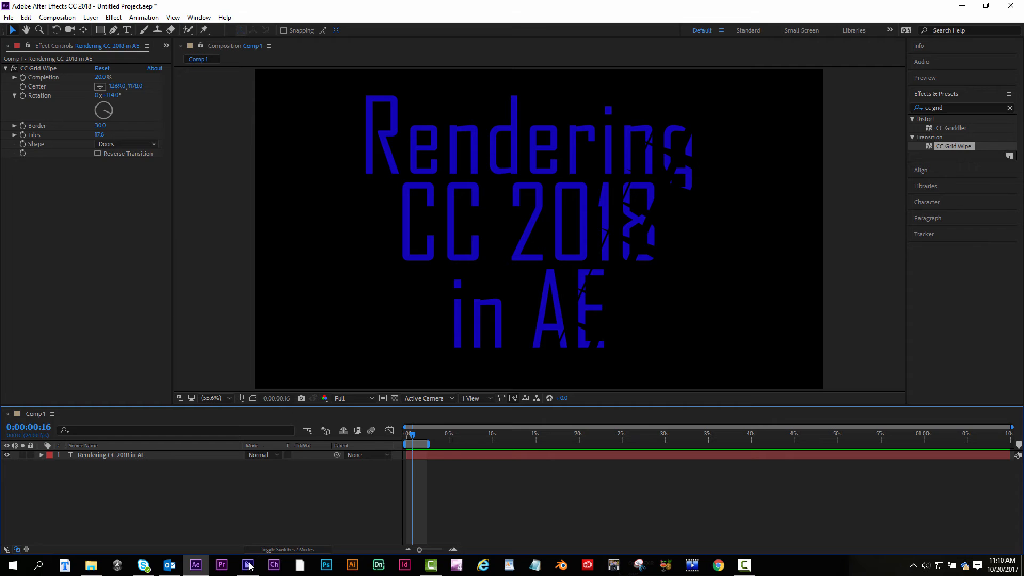
left_click(246, 565)
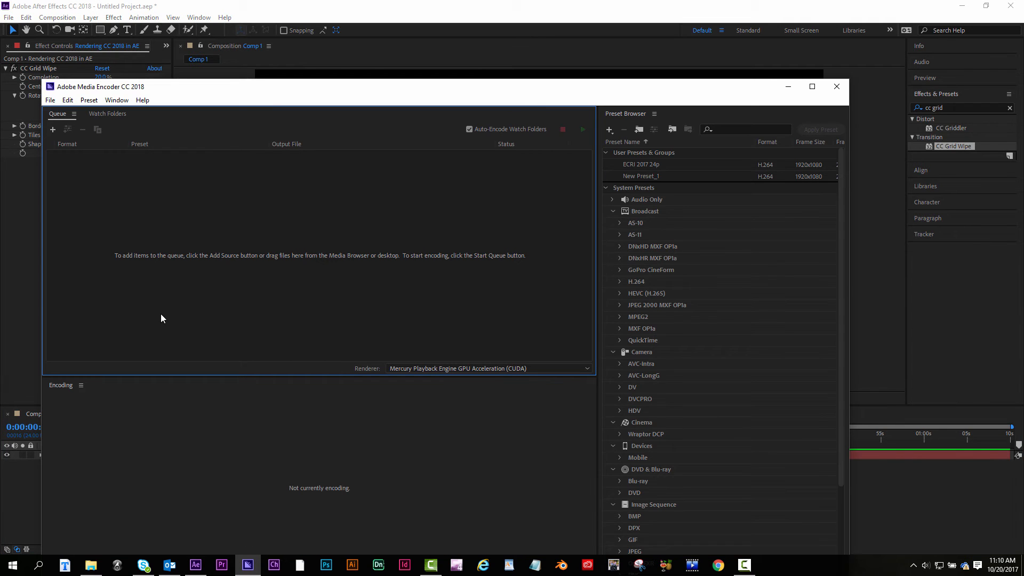
mouse_move(128, 189)
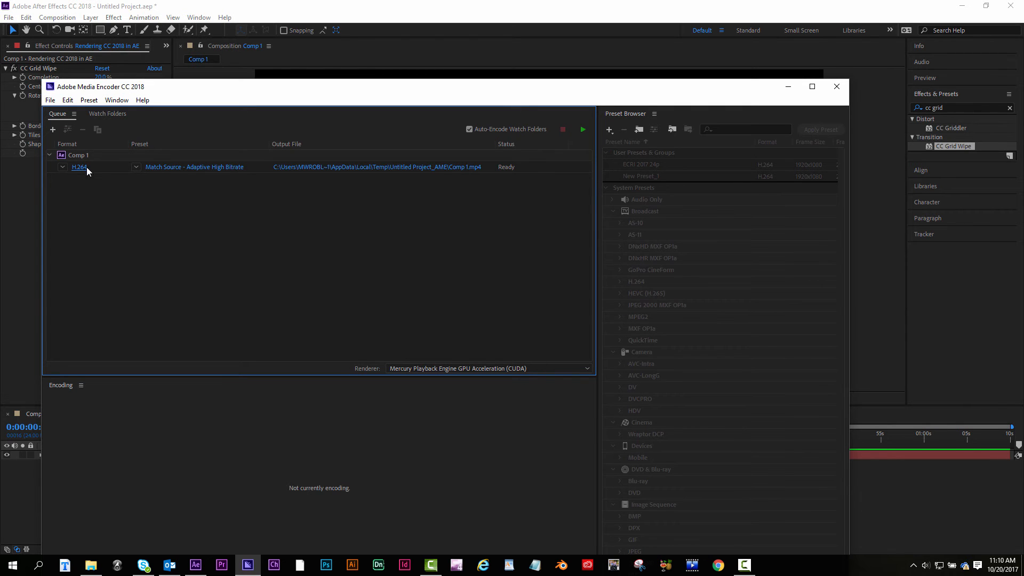
Open the Comp 1 job's export settings and reselect H.264 in the Format list.
left_click(79, 166)
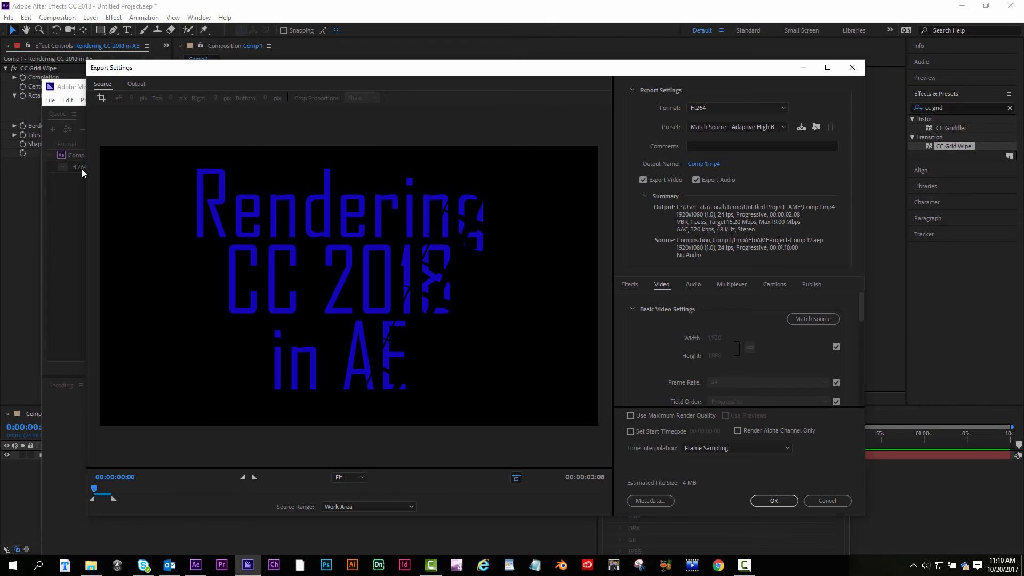
mouse_move(764, 107)
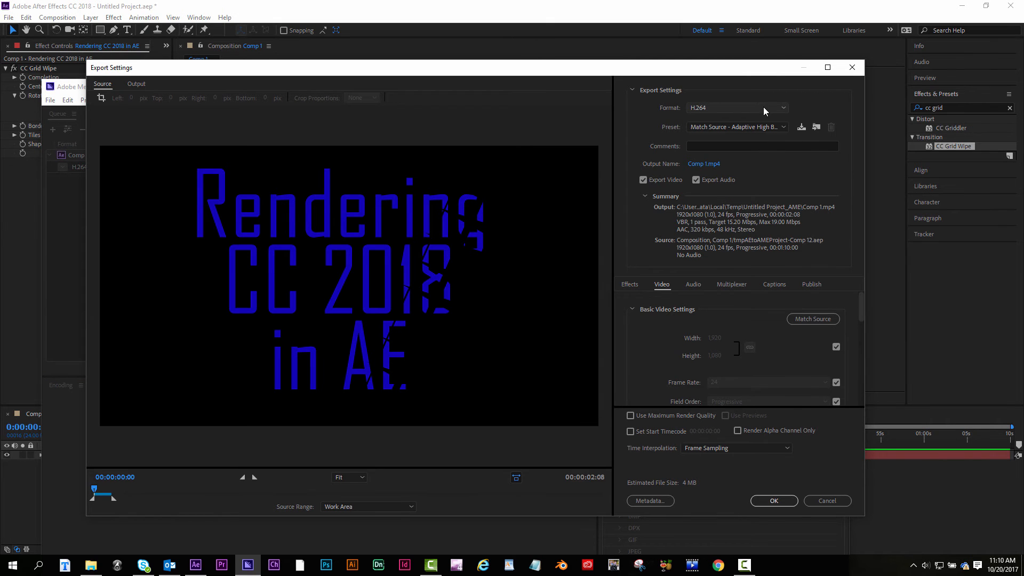
left_click(736, 107)
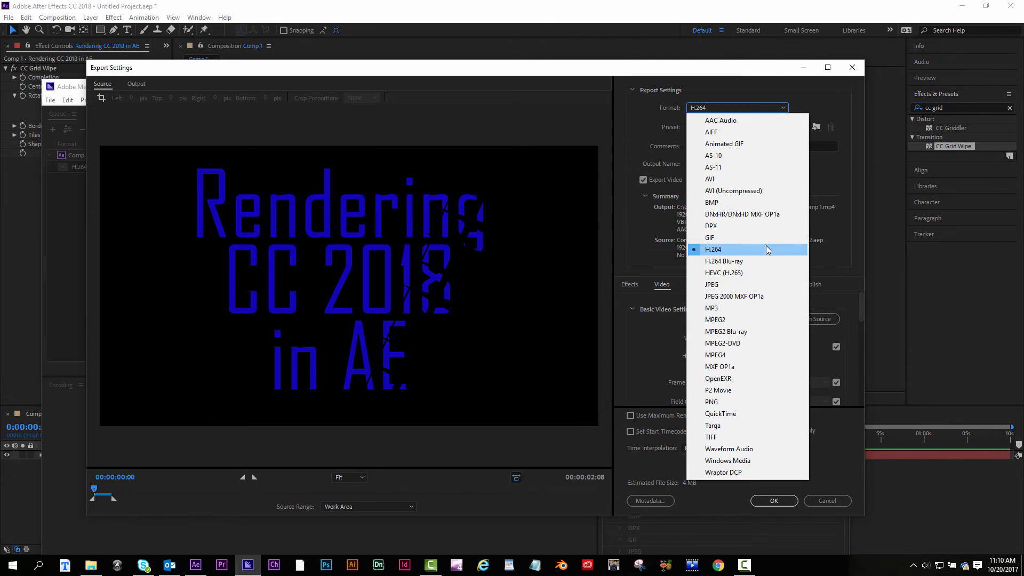
left_click(713, 249)
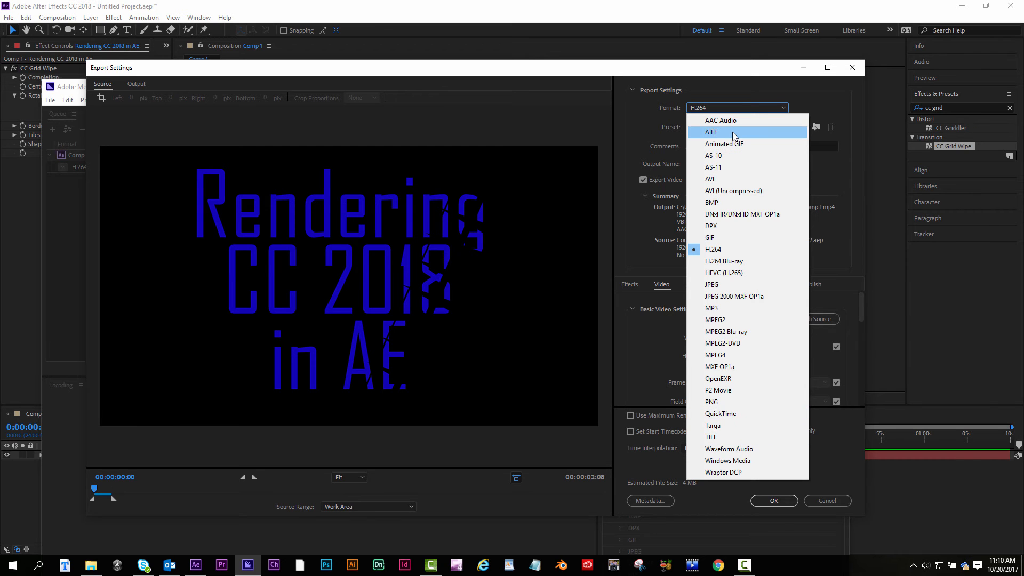
mouse_move(722, 251)
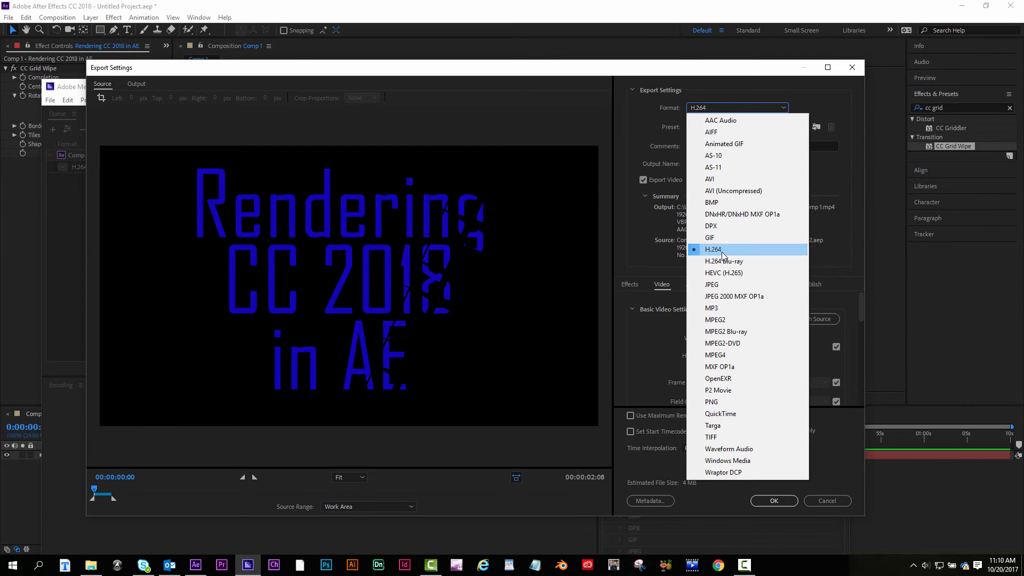
left_click(713, 249)
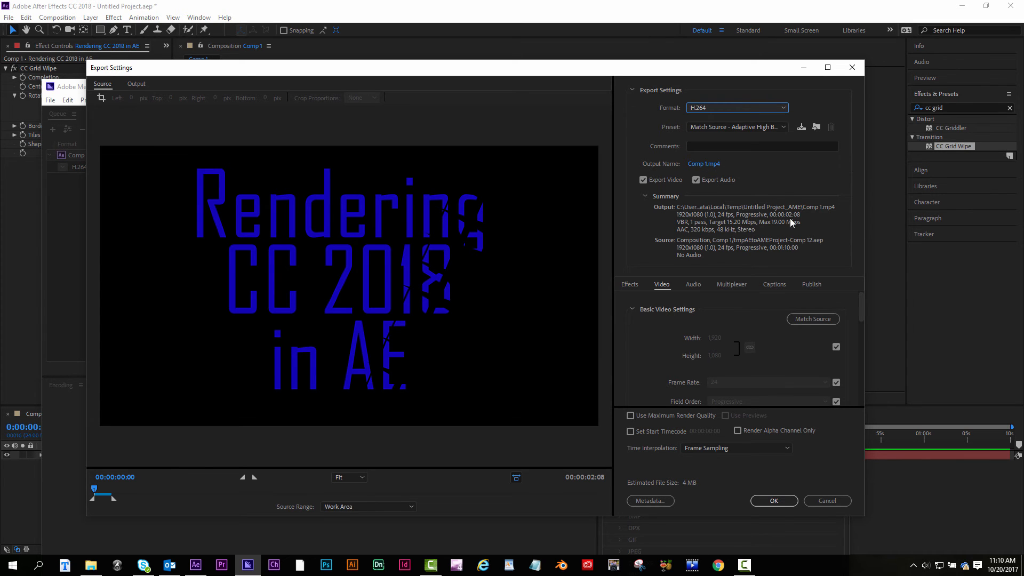
scroll("down", 3)
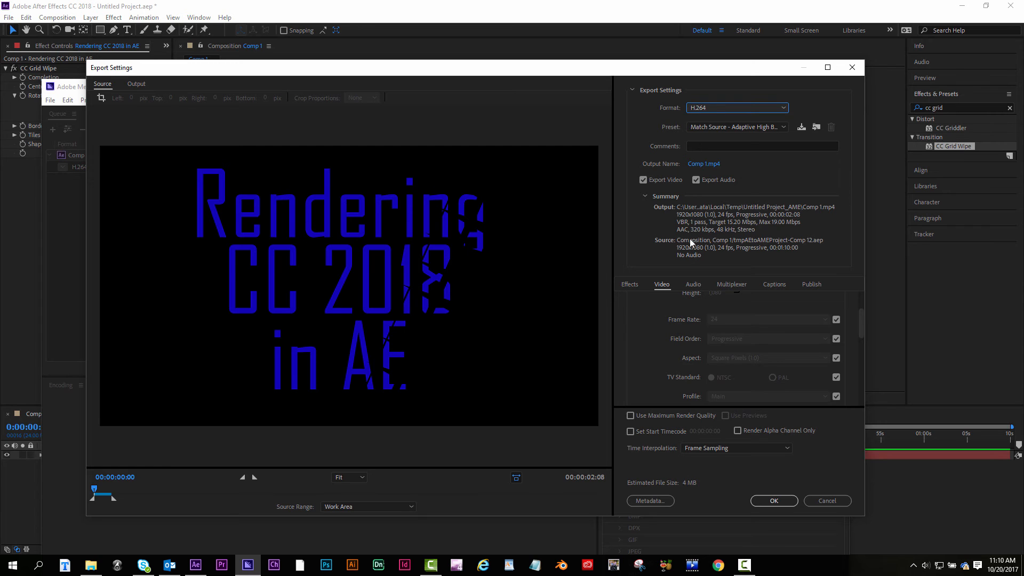
mouse_move(808, 310)
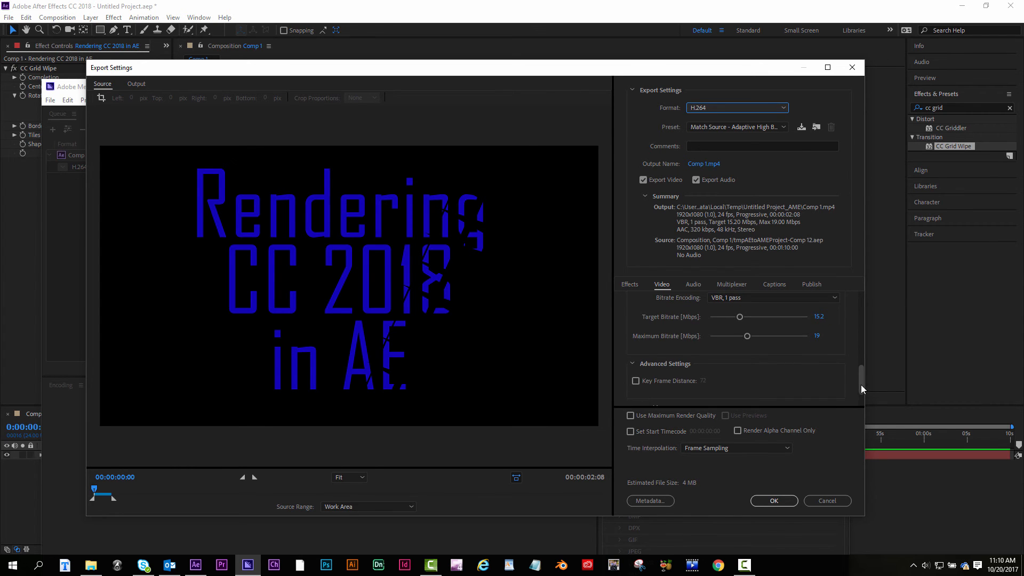
scroll("down", 3)
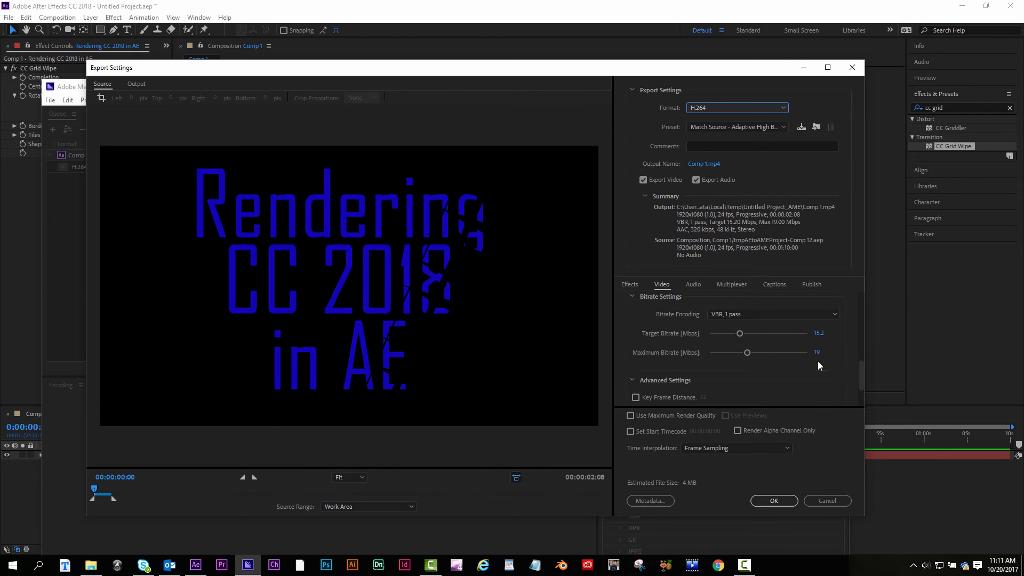
mouse_move(824, 359)
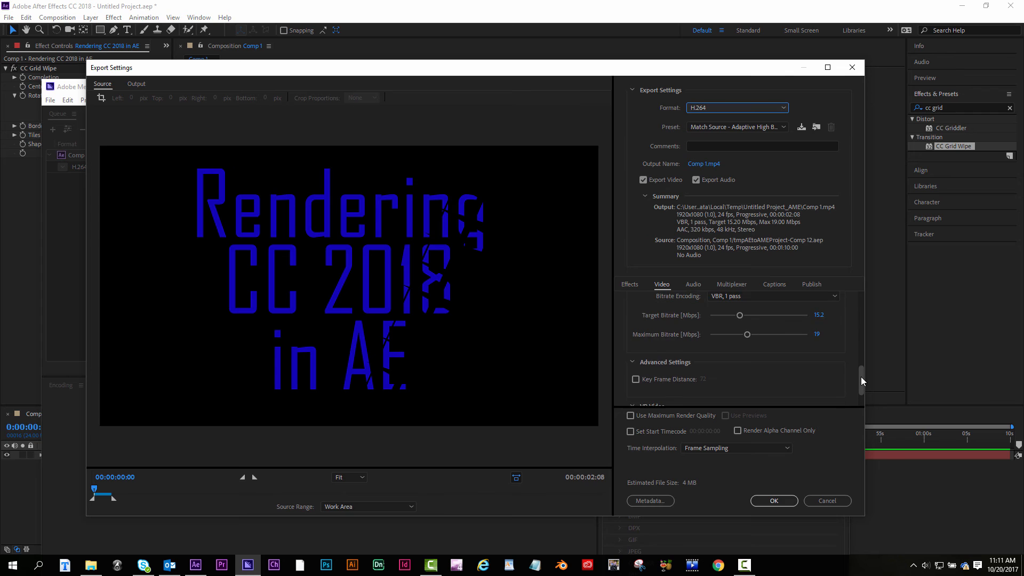
scroll("down", 3)
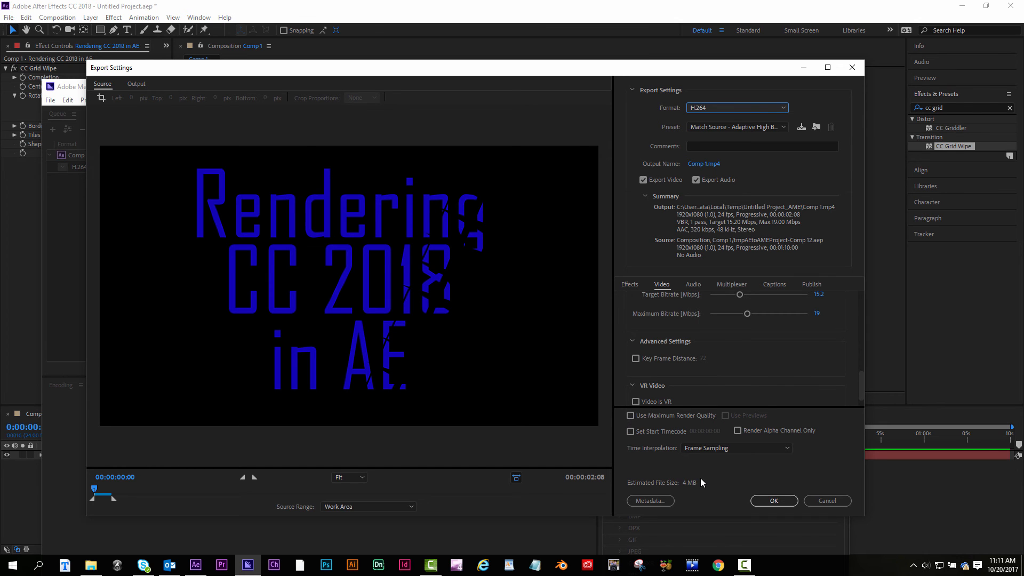
mouse_move(698, 482)
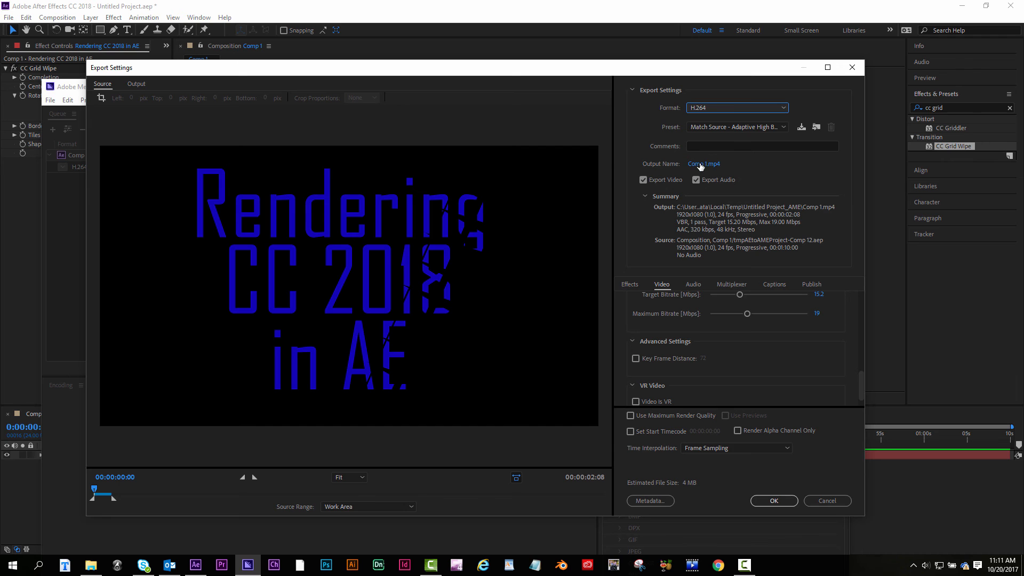
Open the Output Name dialog, type 'Re', then back out to the Comp 1.mp4 queue job.
left_click(704, 163)
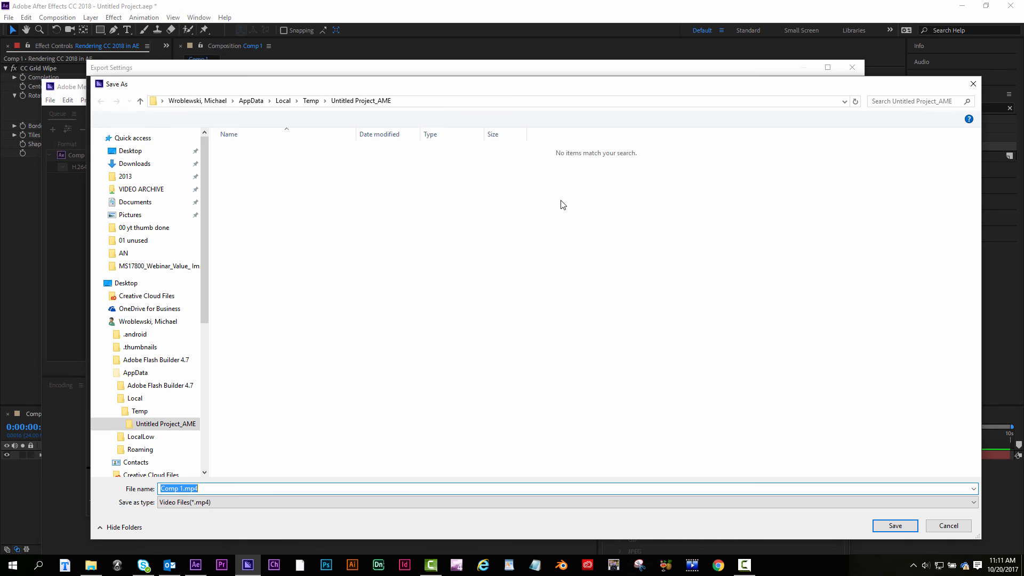
type("Re")
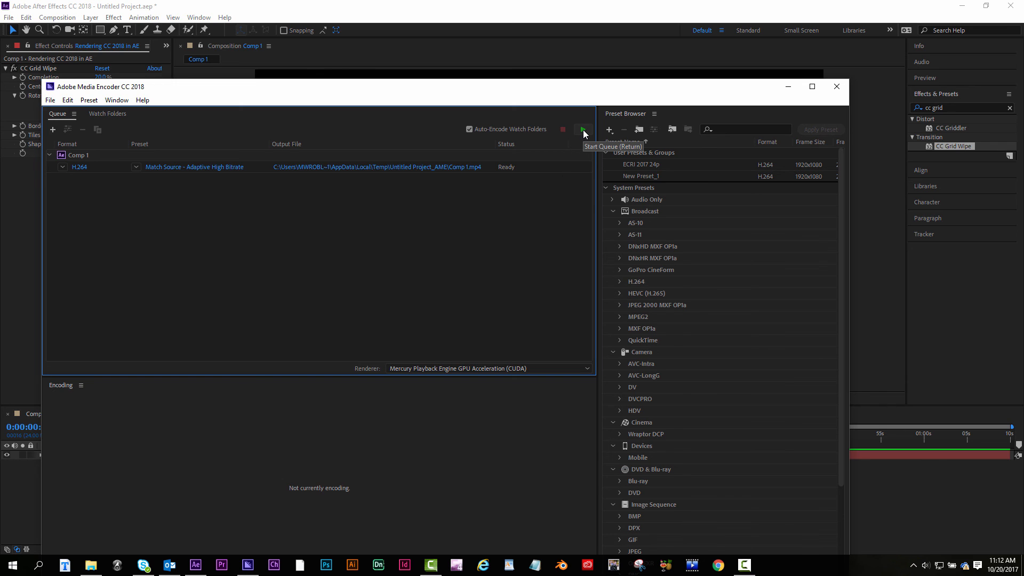
Start the queue to encode Comp 1, then remove the Done job and confirm.
left_click(582, 128)
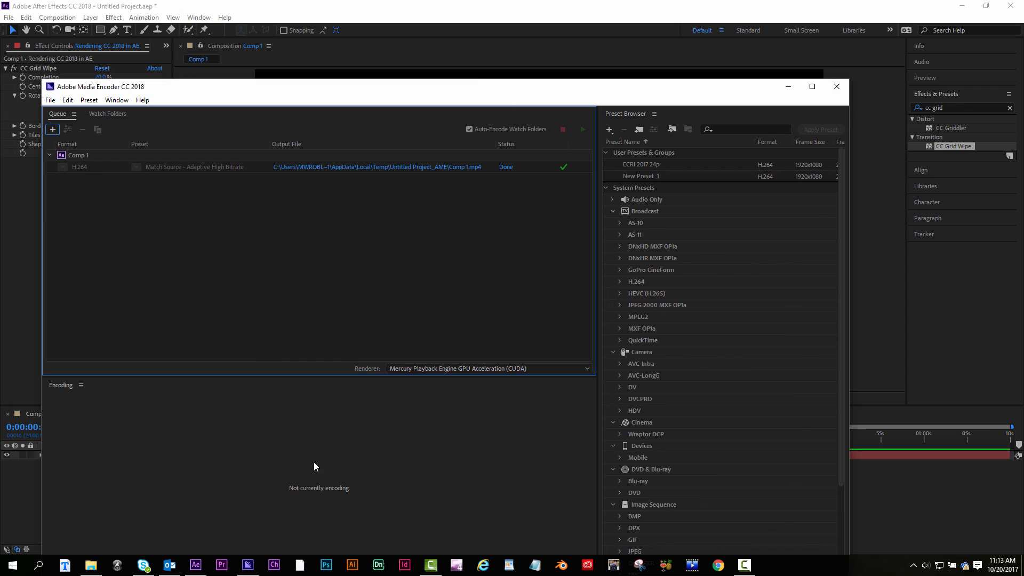
left_click(77, 154)
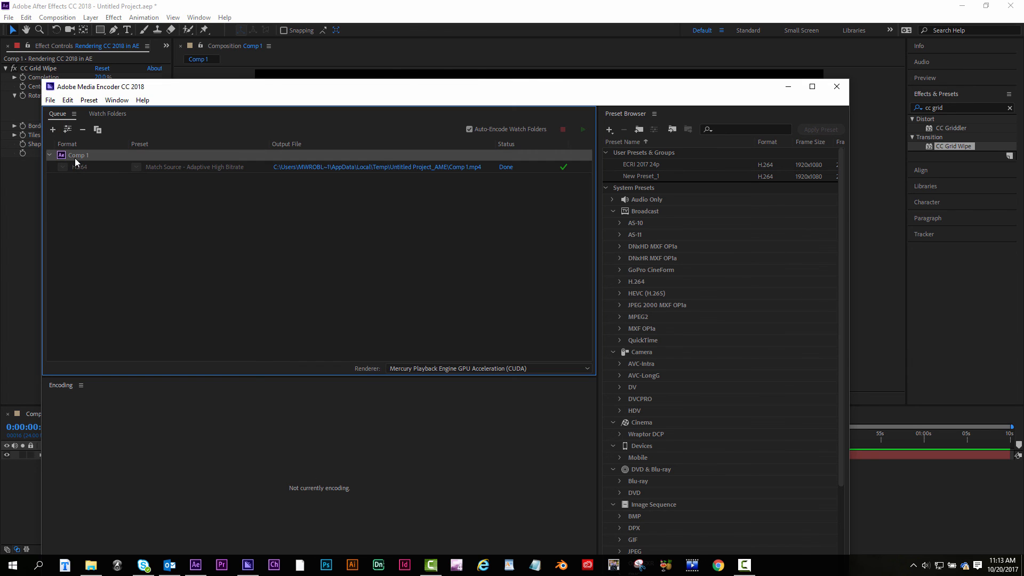
left_click(83, 129)
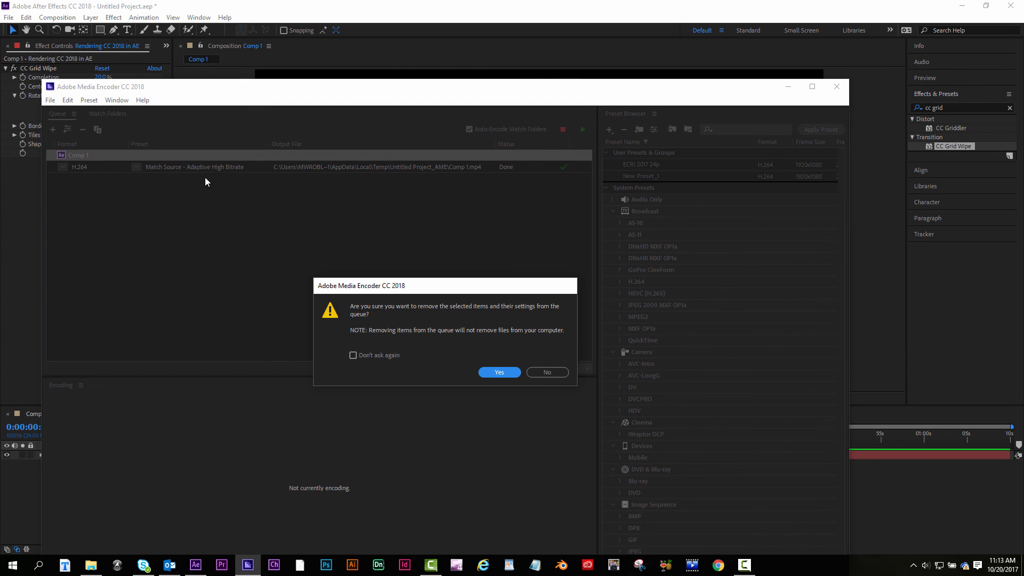
left_click(498, 372)
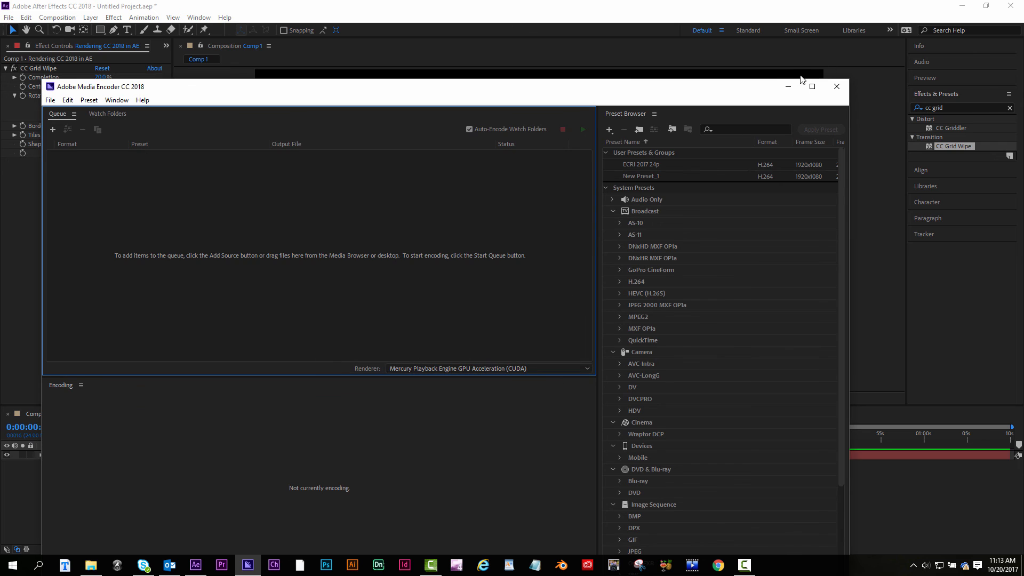